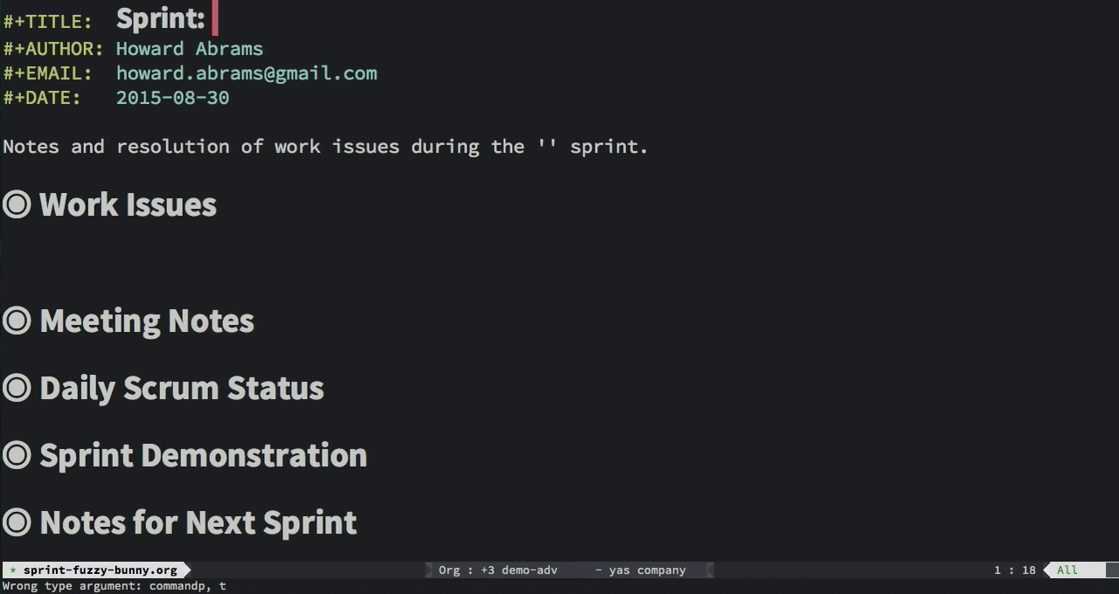
Step: Name the sprint 'Fuzzy Bunny' in the #+TITLE line so it mirrors into the description
{"action": "type", "text": "Fu"}
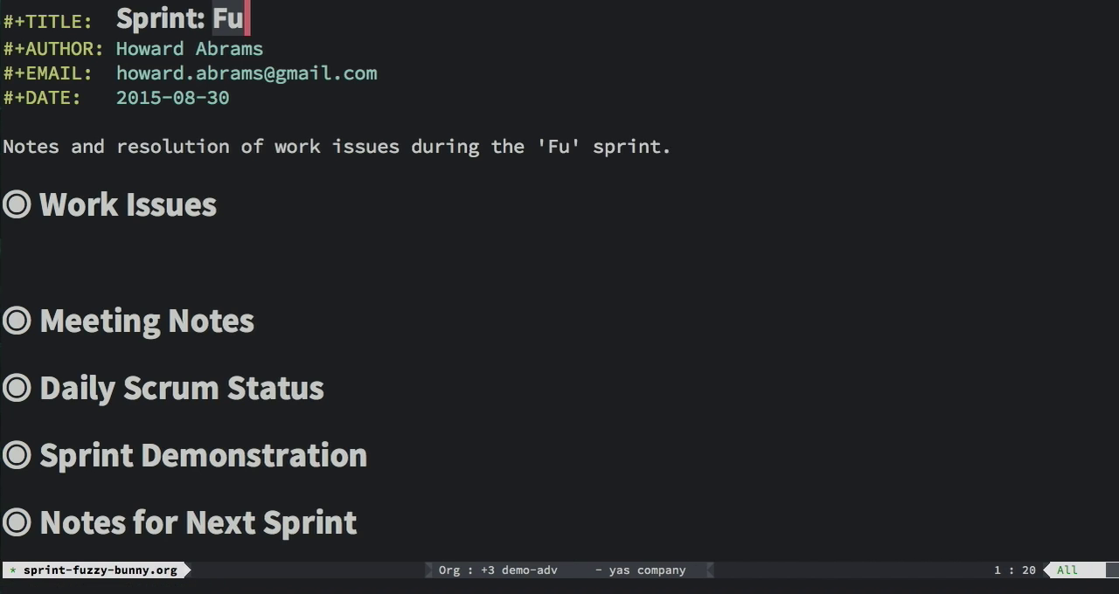
{"action": "type", "text": "zzy Bunny"}
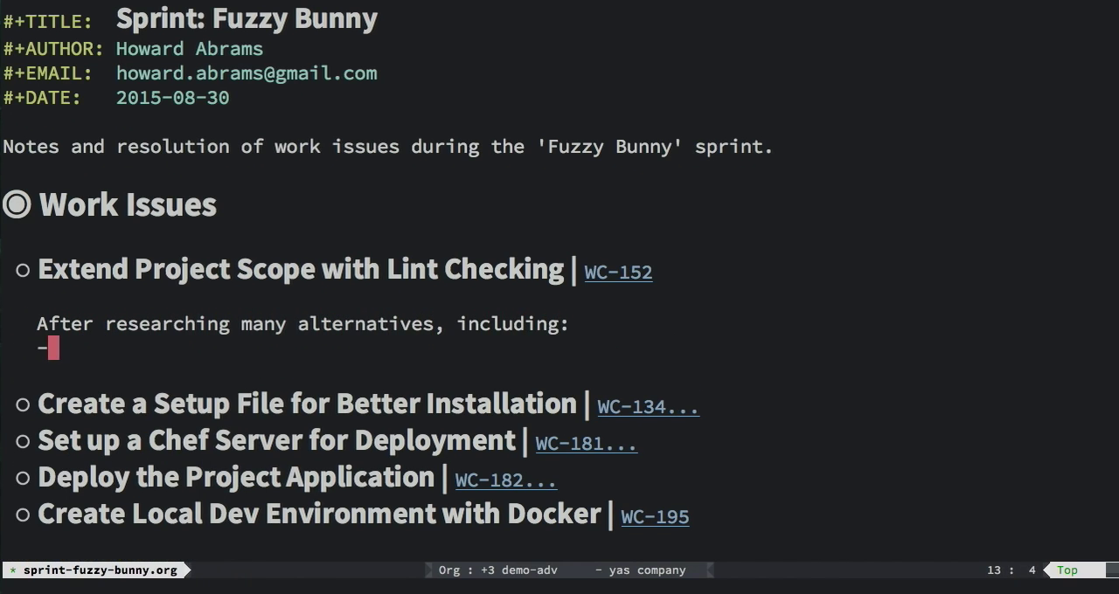
{"action": "type", "text": "[["}
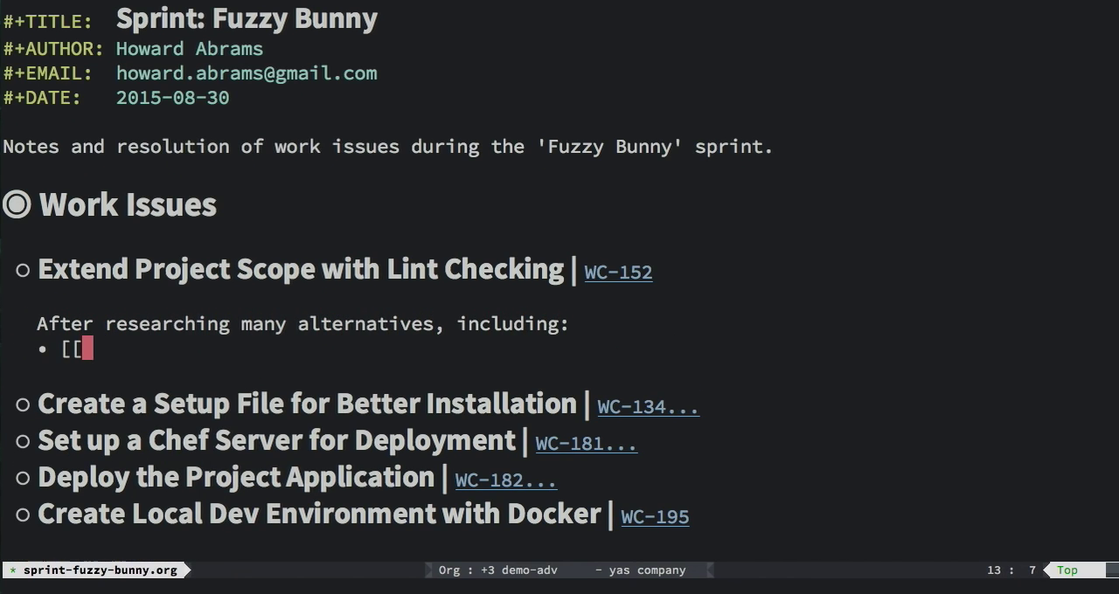
{"action": "type", "text": "Pylint :: Individual's can customize errors and conventions."}
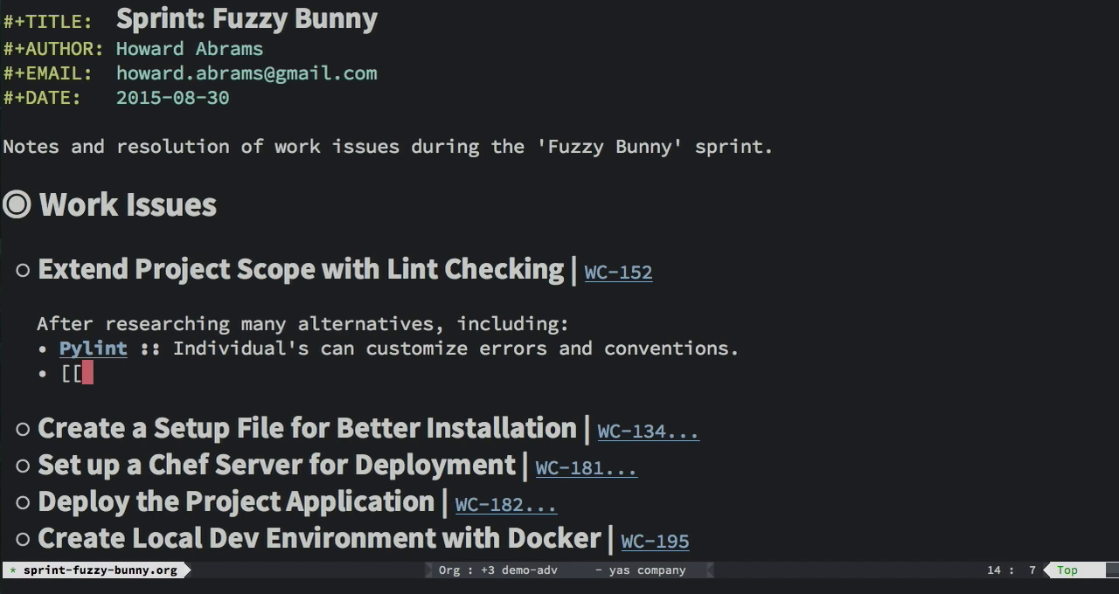
{"action": "type", "text": "http://pychecker.sourceforge.net"}
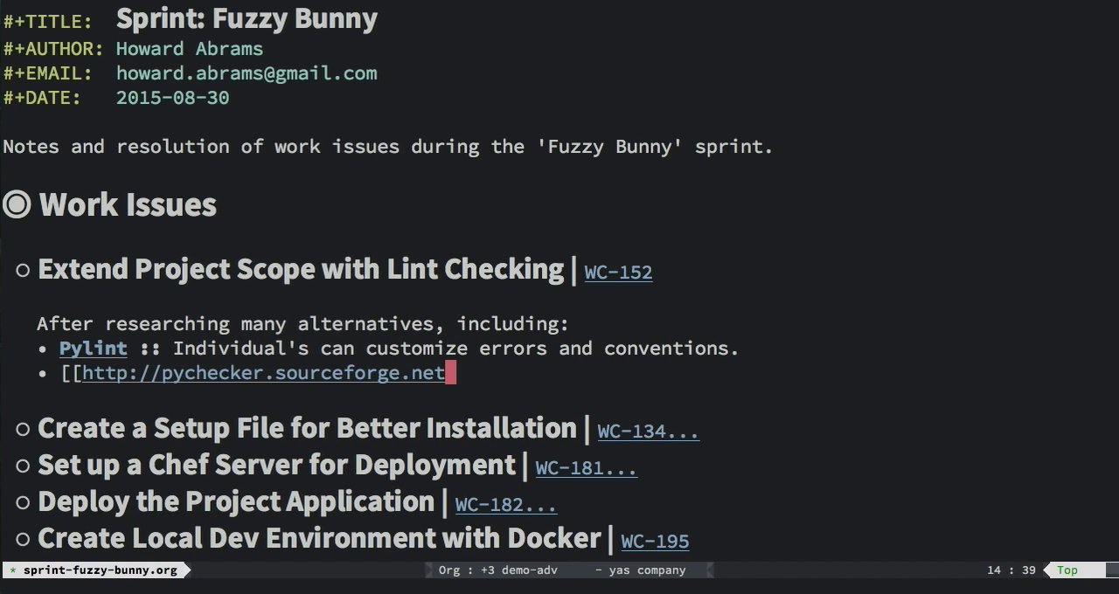
{"action": "type", "text": "PyChecker :: hasn't been updated in years. Issue?"}
{"action": "type", "text": "Pep8 ::"}
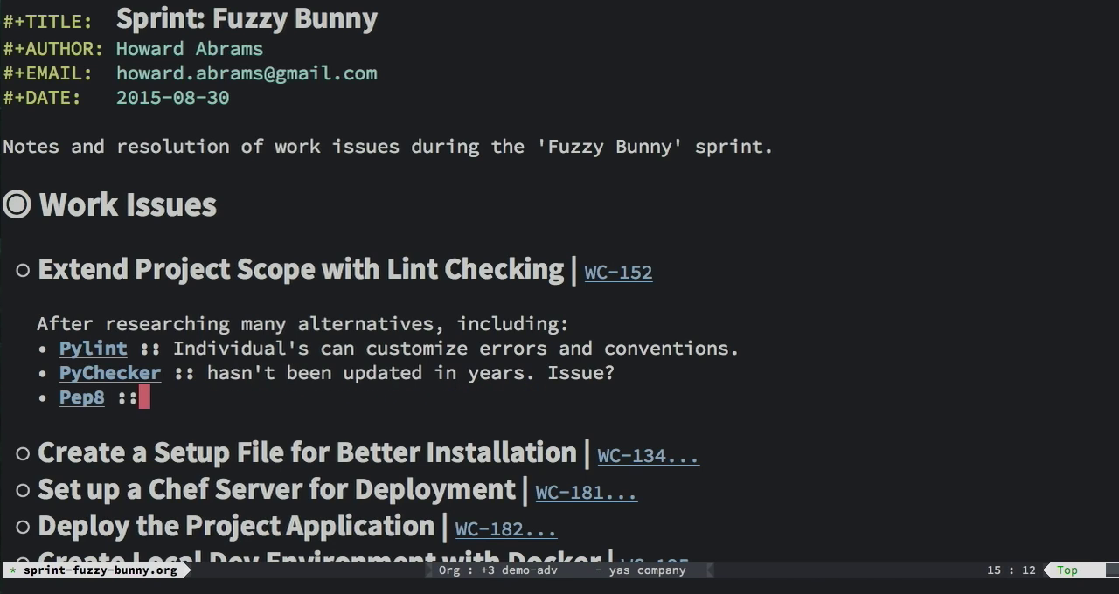
Step: Add Pep8 ('Guido's original style guide') and Flake8, then start the paragraph recommending Flake8 since it wraps pep8
{"action": "type", "text": "Guido's original style guide."}
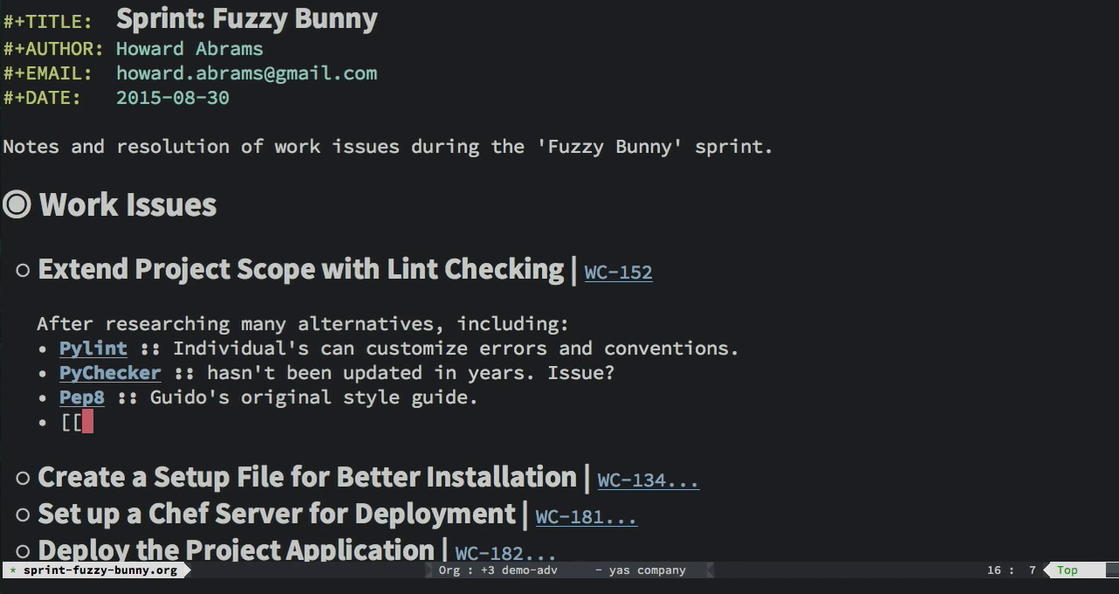
{"action": "type", "text": "Flake8 :: Integrate both =pep8= /and/ =pyflakes=."}
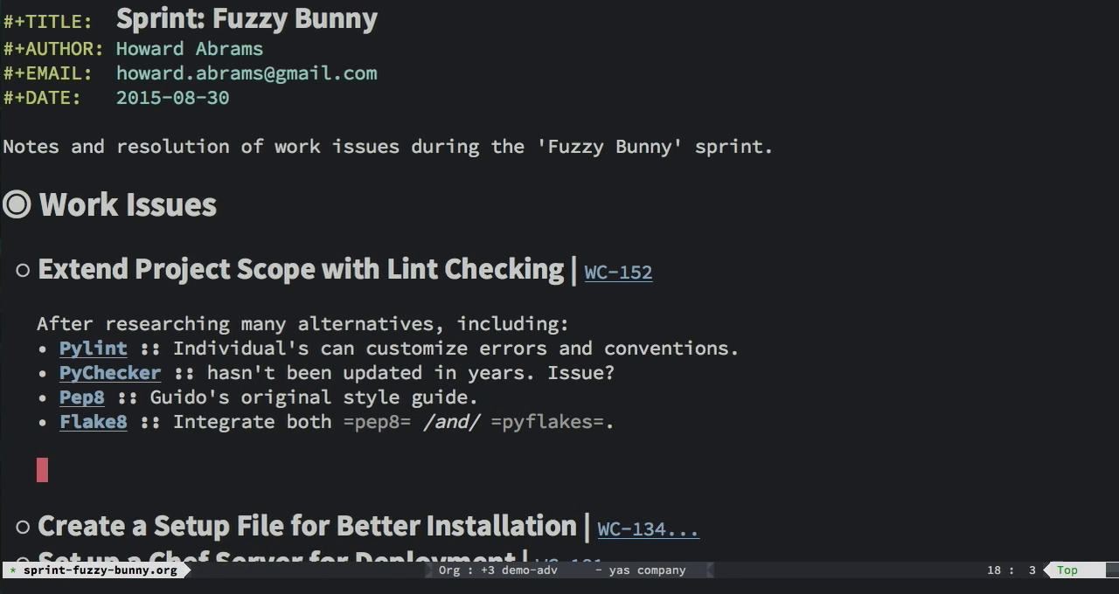
{"action": "type", "text": "Since"}
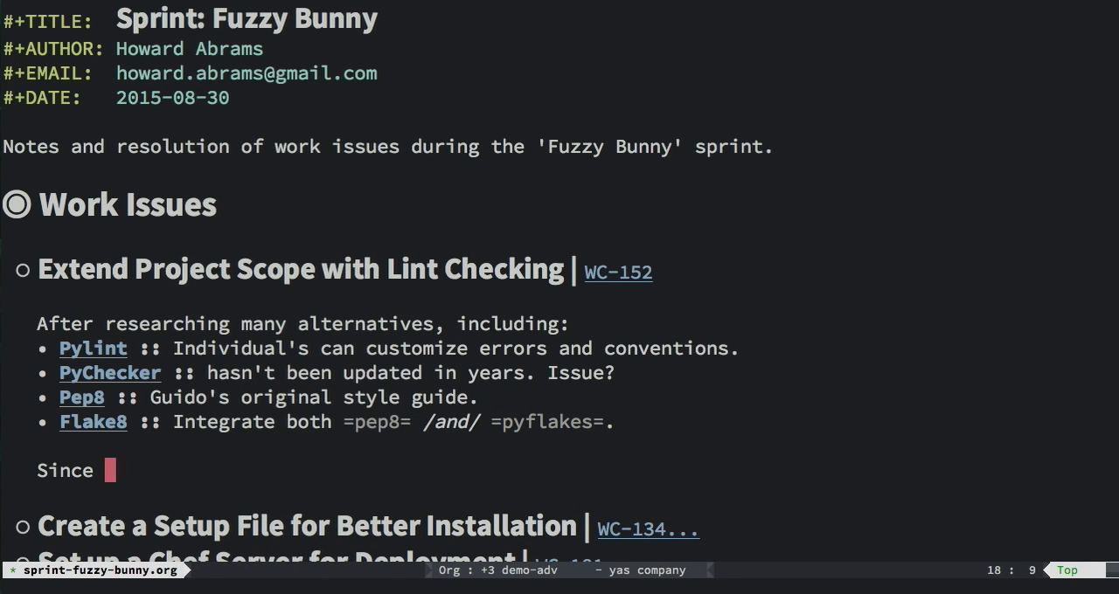
{"action": "type", "text": "it wraps pep8 as well as [["}
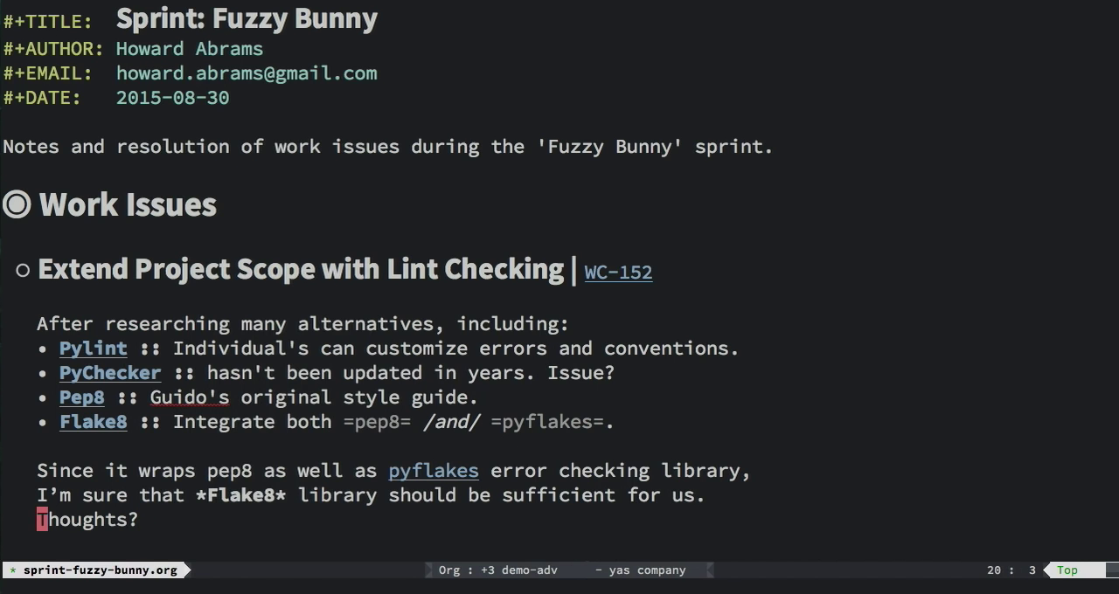
Step: Write 'Install it in a virtual environment with:' and add an sh source block starting with 'pyenv virtualenv'
{"action": "type", "text": "Install it in a virtual environment with:"}
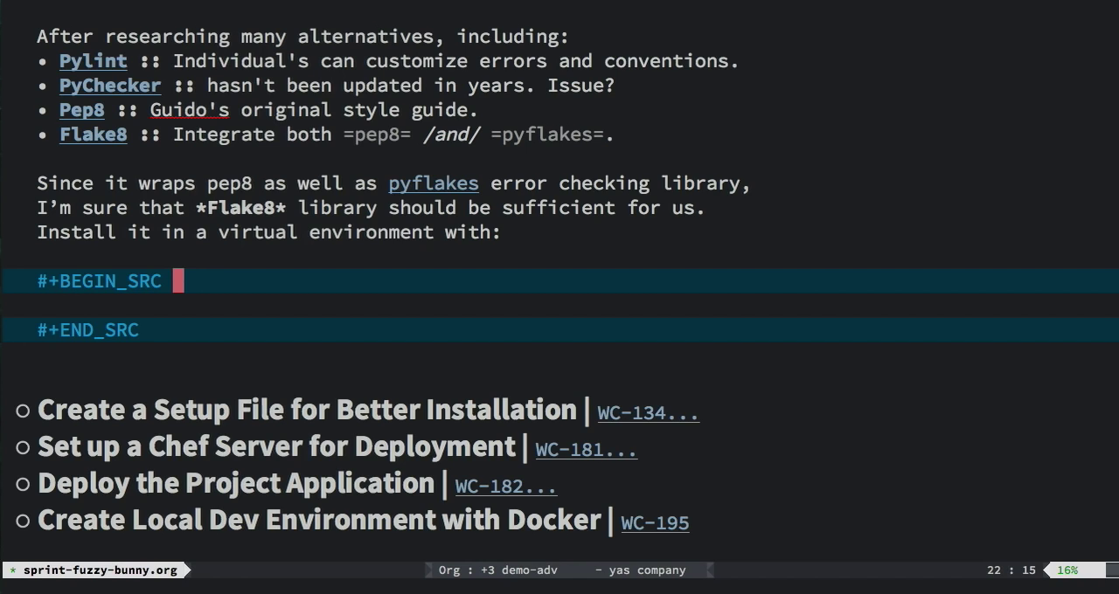
{"action": "type", "text": "sh"}
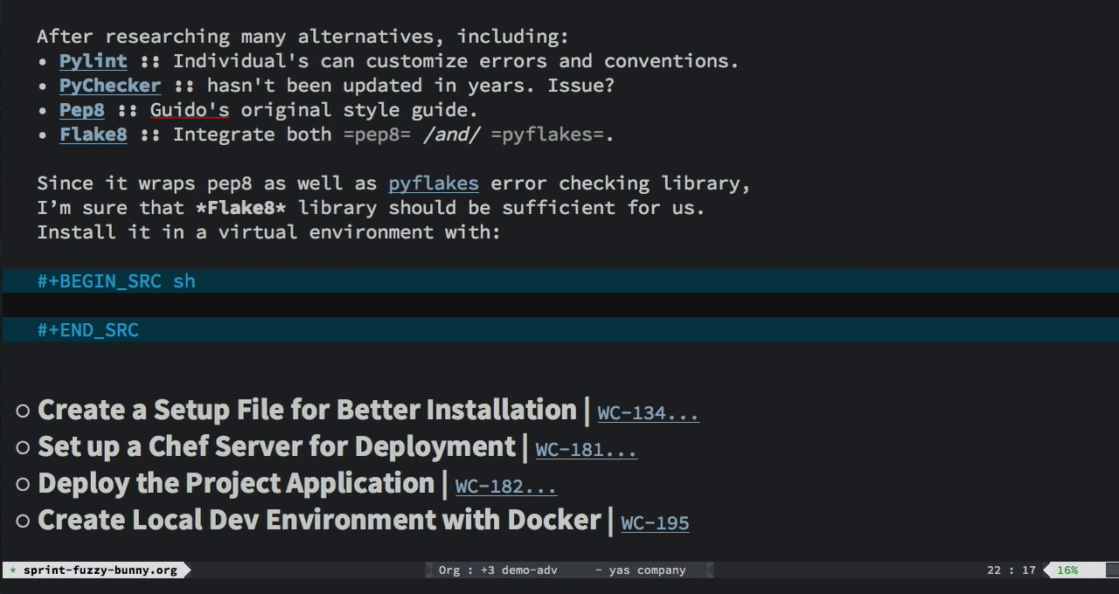
{"action": "type", "text": "pyenv virtualenv demo"}
{"action": "type", "text": "pyenv activate demo"}
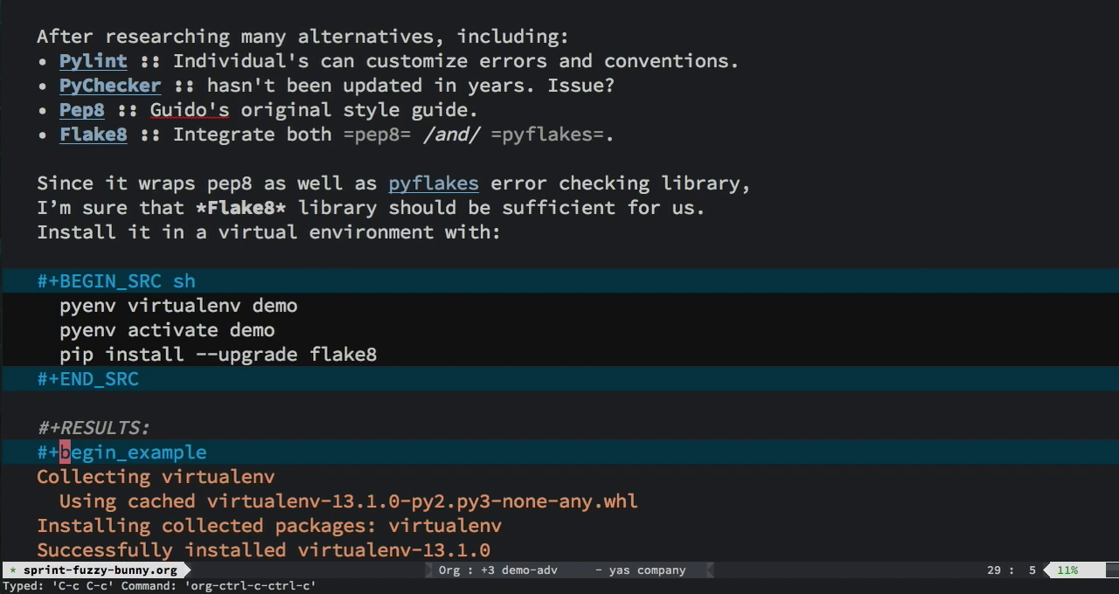
Step: Add ':exports code' to the install shell block's header after running it
{"action": "type", "text": ":exports code"}
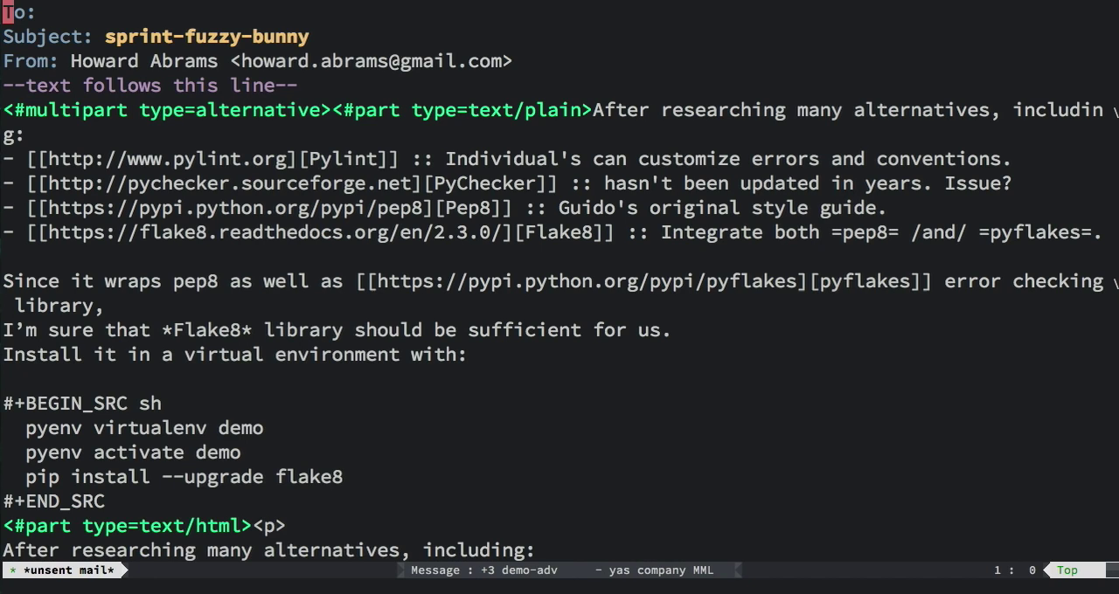
Step: Scroll through the sprint-fuzzy-bunny mail draft's plain-text and HTML parts
{"action": "scroll", "scroll_direction": "down", "scroll_amount": 3}
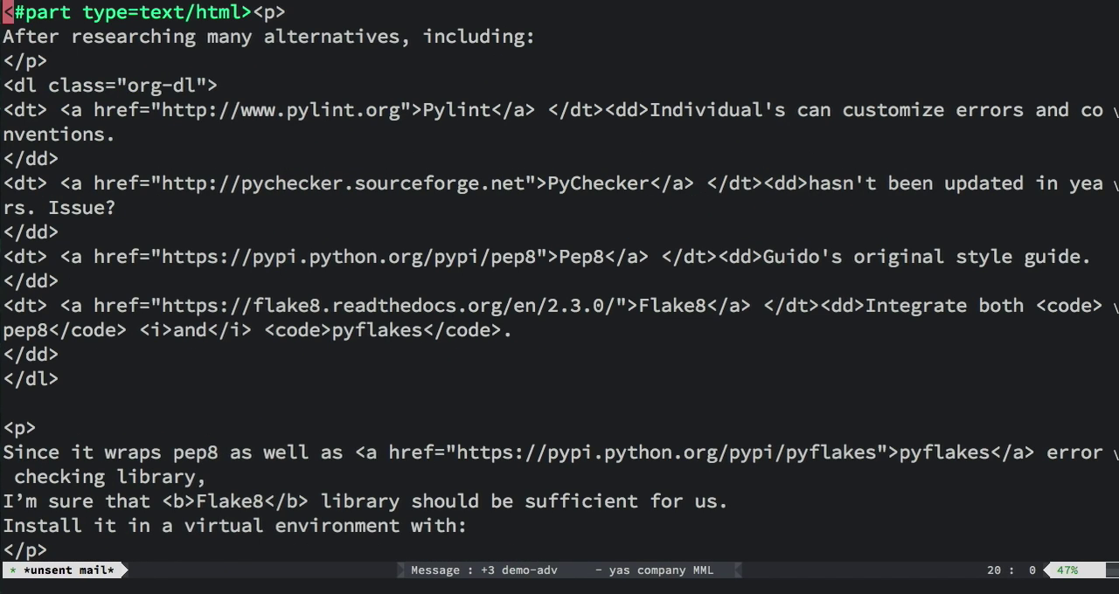
{"action": "scroll", "scroll_direction": "down", "scroll_amount": 3}
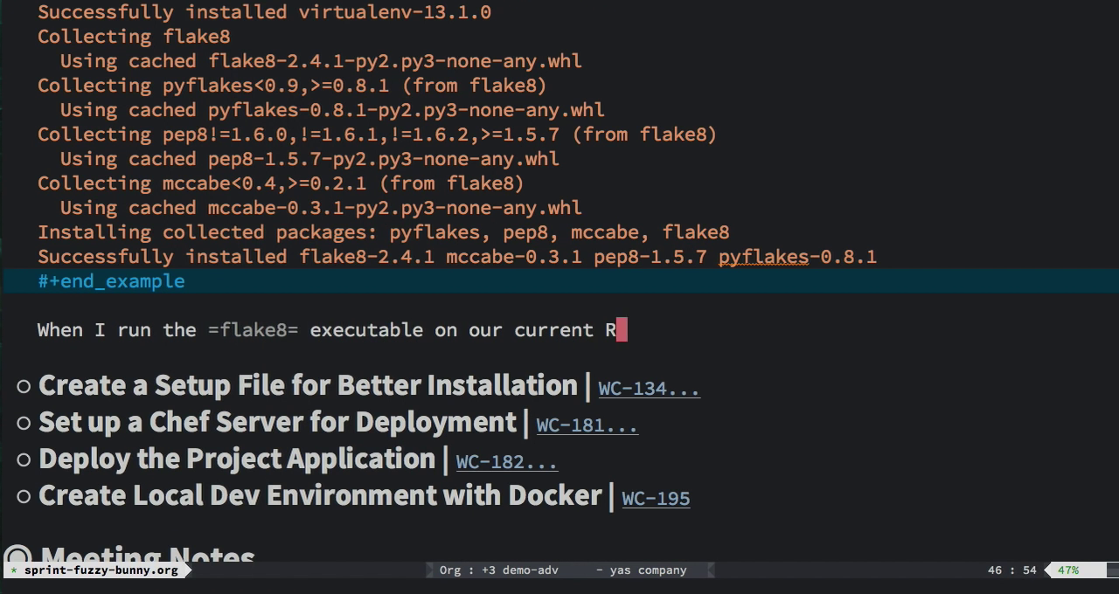
Step: Write the flake8 paragraph and a shell block running 'flake8 --exit-zero reporter.py'
{"action": "type", "text": "eporter"}
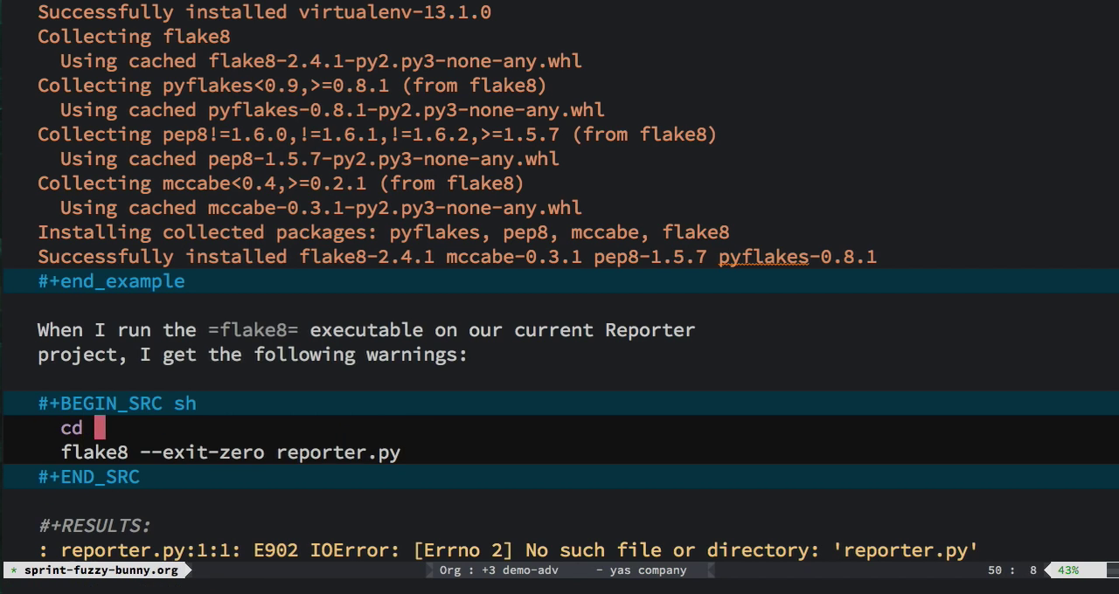
Step: Point the flake8 block at $HOME/work/backend-stuff/wc-reporter/Reporter and set ':exports both'
{"action": "type", "text": "$HOME/work/backend-stuff/wc-reporter/Reporter"}
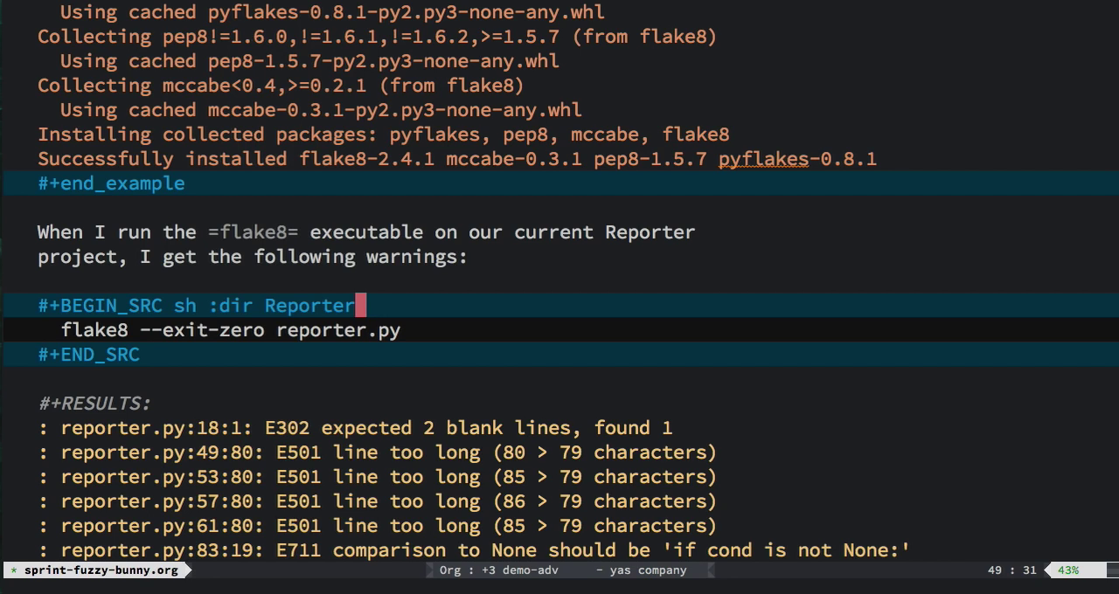
{"action": "type", "text": ":exports both"}
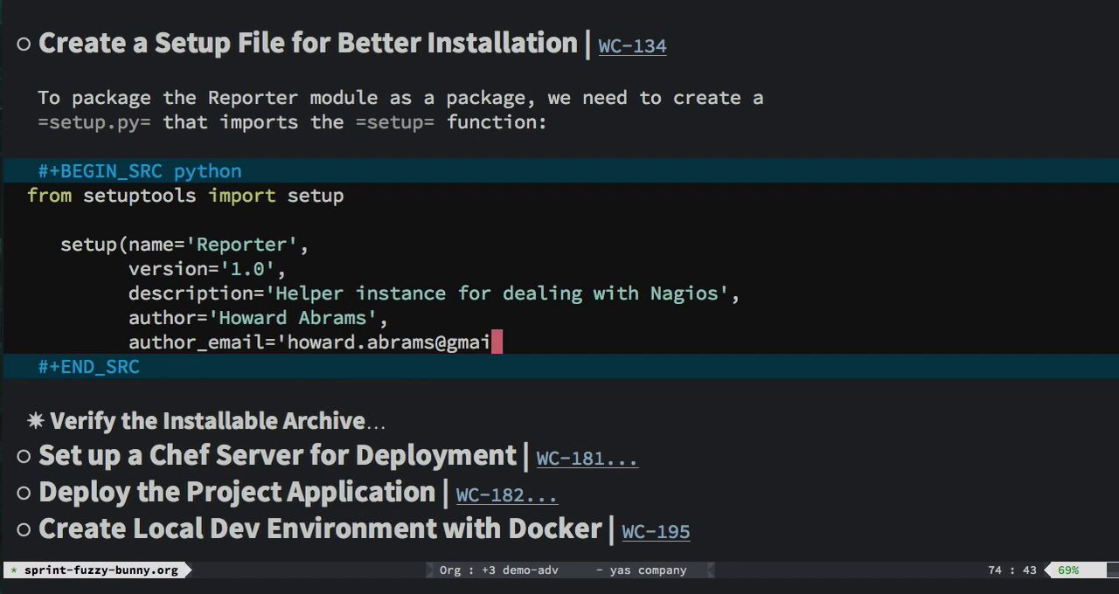
Step: Complete the setup() call's author email ending in '.com' in the Python setup block
{"action": "type", "text": ".com',"}
{"action": "type", "text": "py_modules=['reporter'])"}
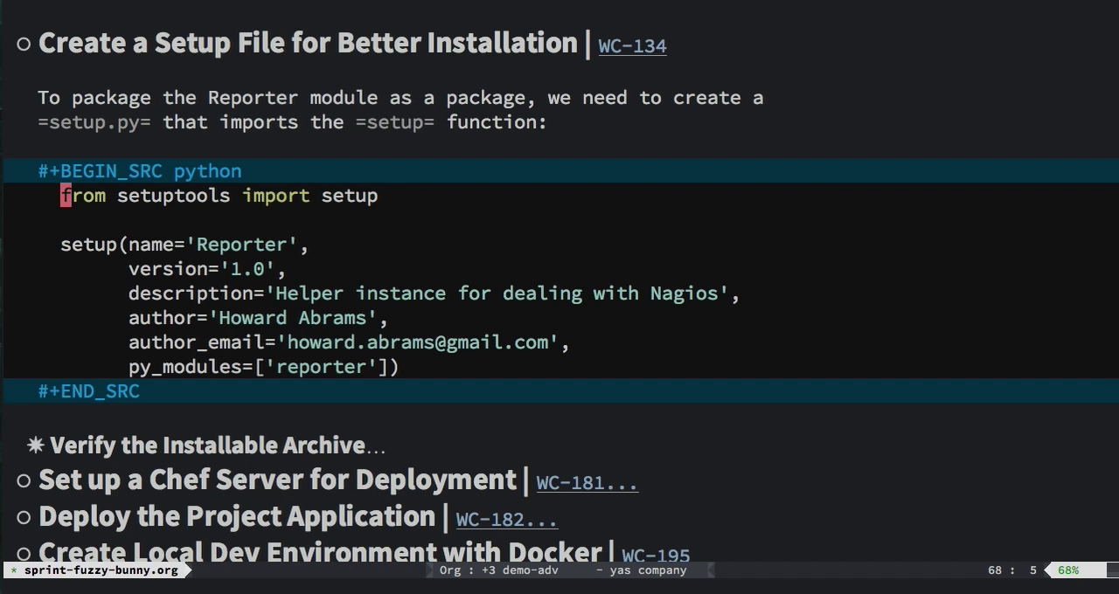
Step: Add ':tangle Reporter/setup.py' to the python block and narrow to the 'Verify the Installable Archive' subtree
{"action": "type", "text": ":tangle Reporter/setup.py"}
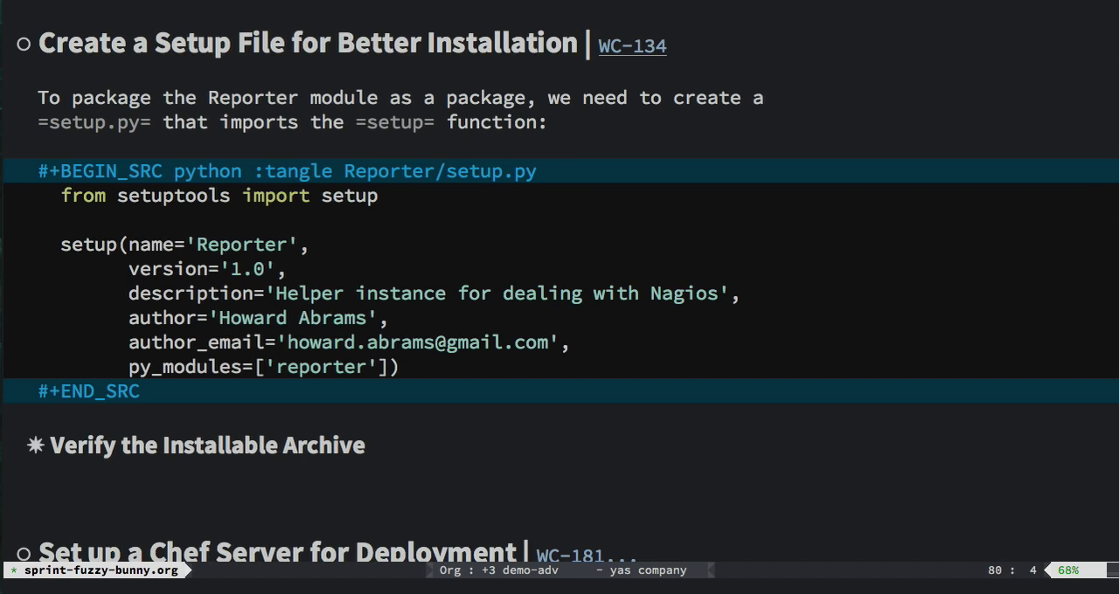
{"action": "left_click", "coordinate": [53, 496]}
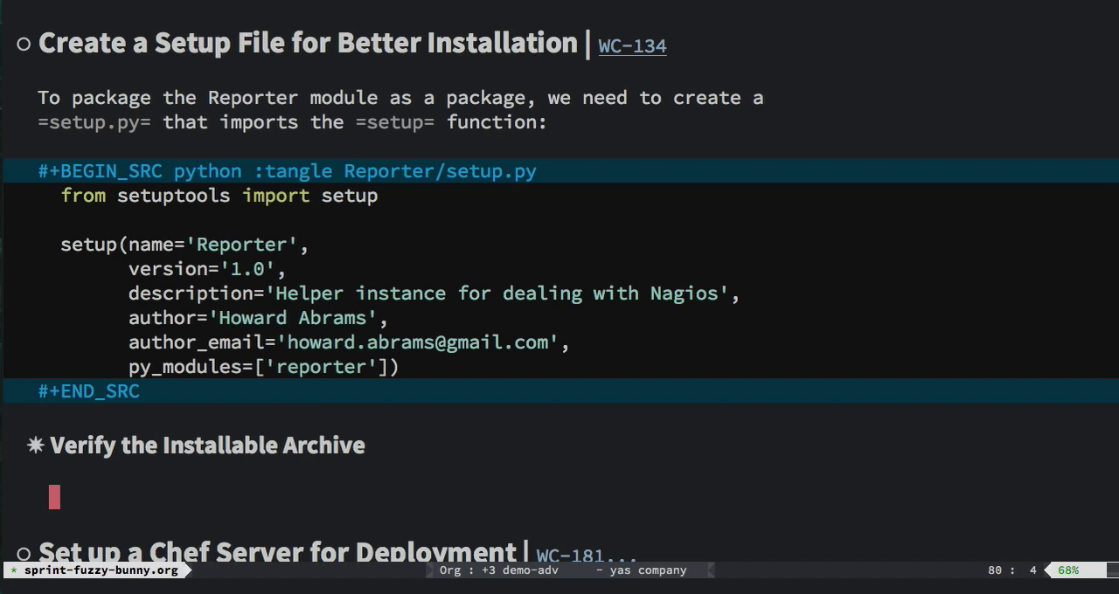
{"action": "key", "text": "C-x n s"}
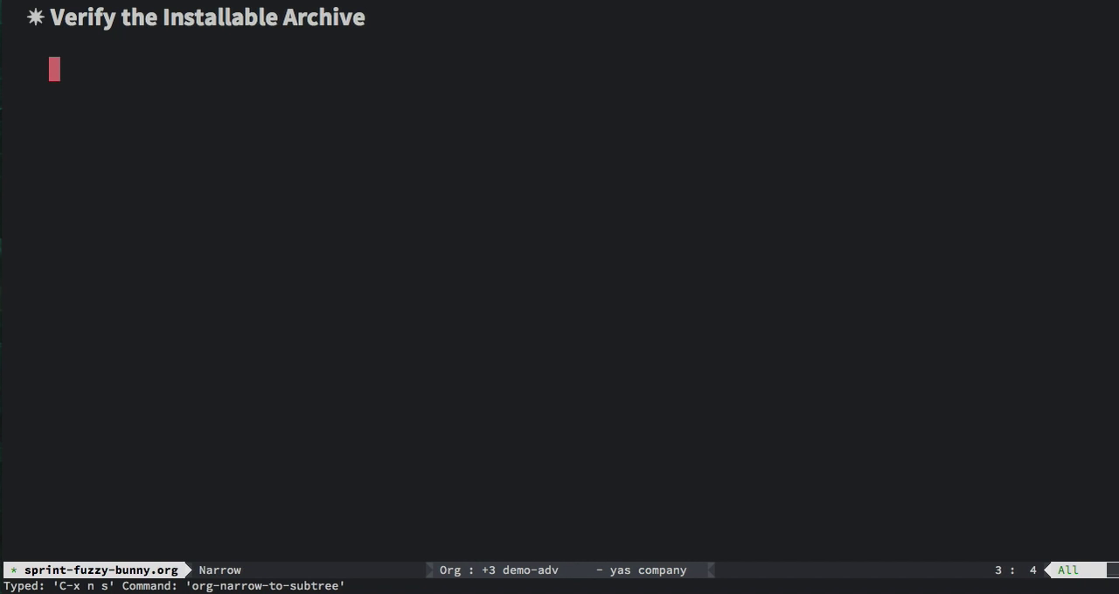
{"action": "type", "text": "With the so"}
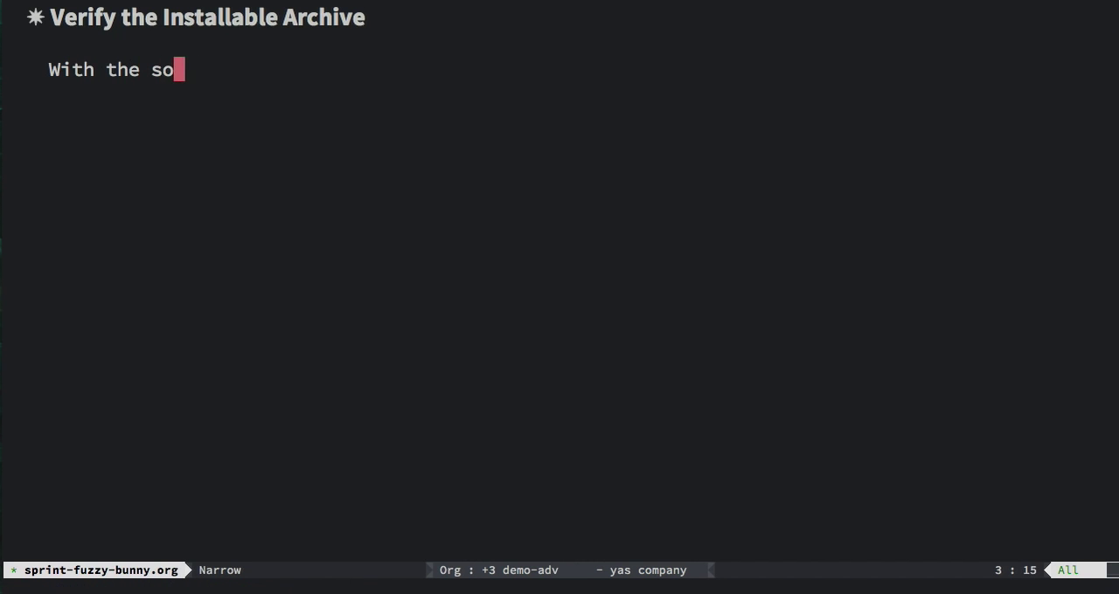
{"action": "type", "text": "urce code for the =Reporter= project, we build the"}
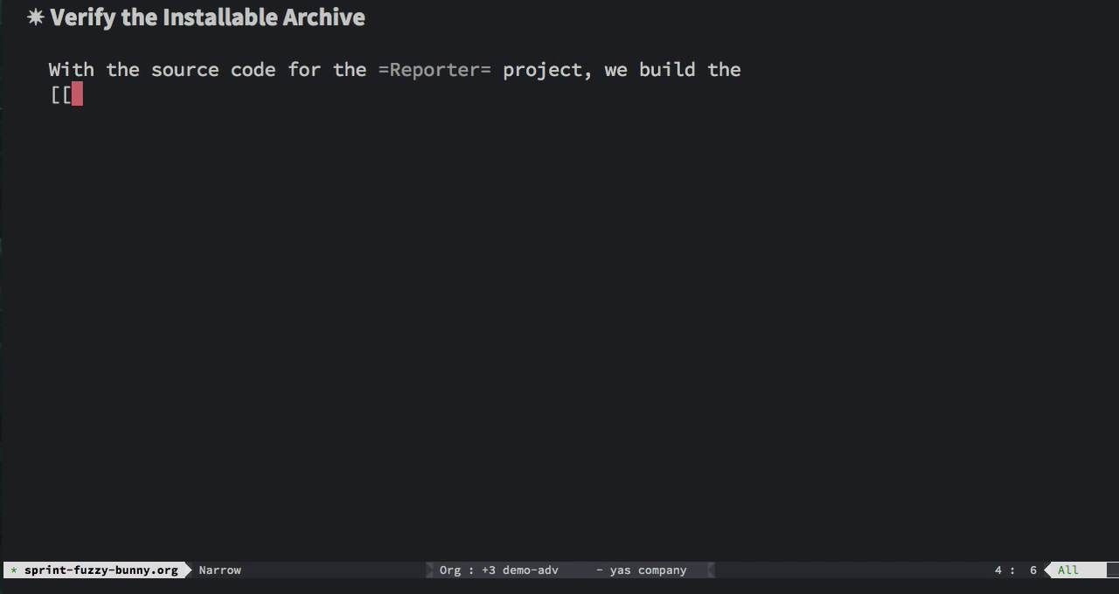
{"action": "type", "text": "https://docs.python.org/2/distutils/sourcedist.html"}
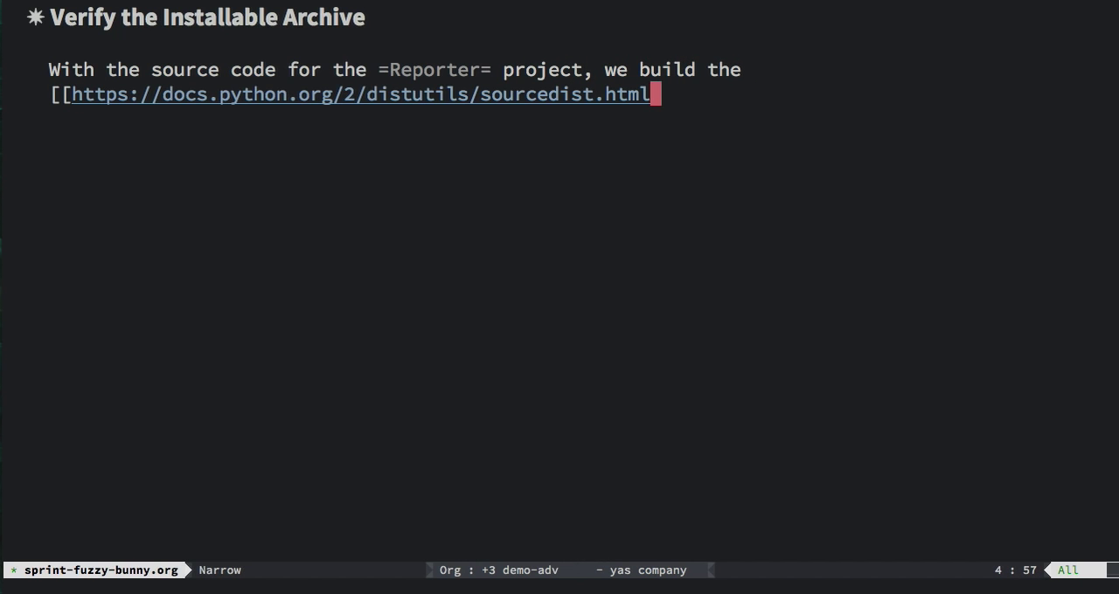
{"action": "type", "text": "][archive distribution archive]"}
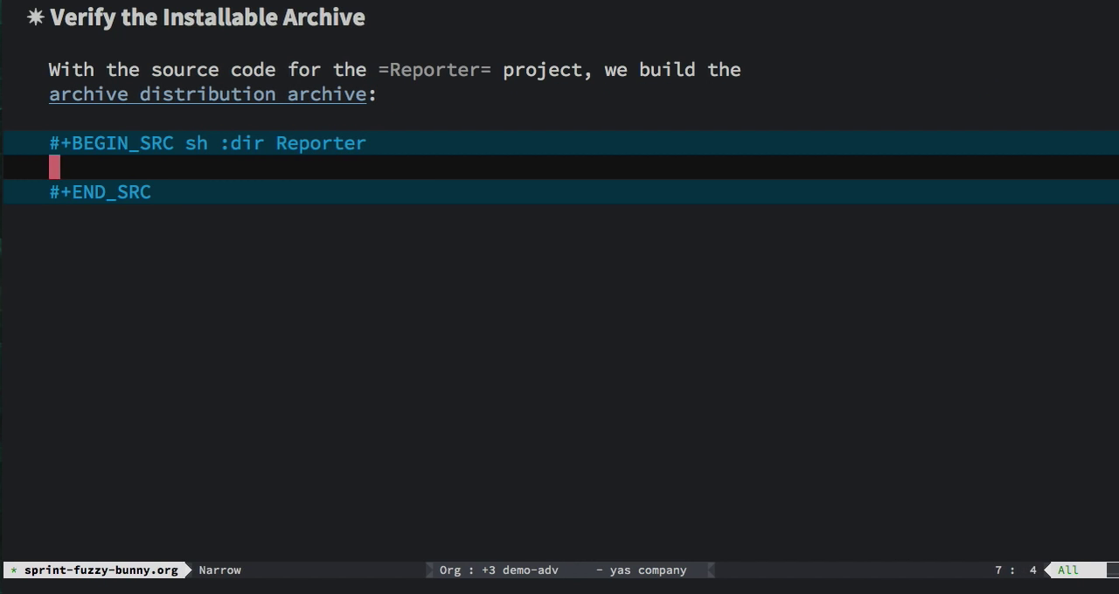
Step: Add and run a shell block with 'python setup.py sdist', viewing its output
{"action": "type", "text": "python setup.py sdist"}
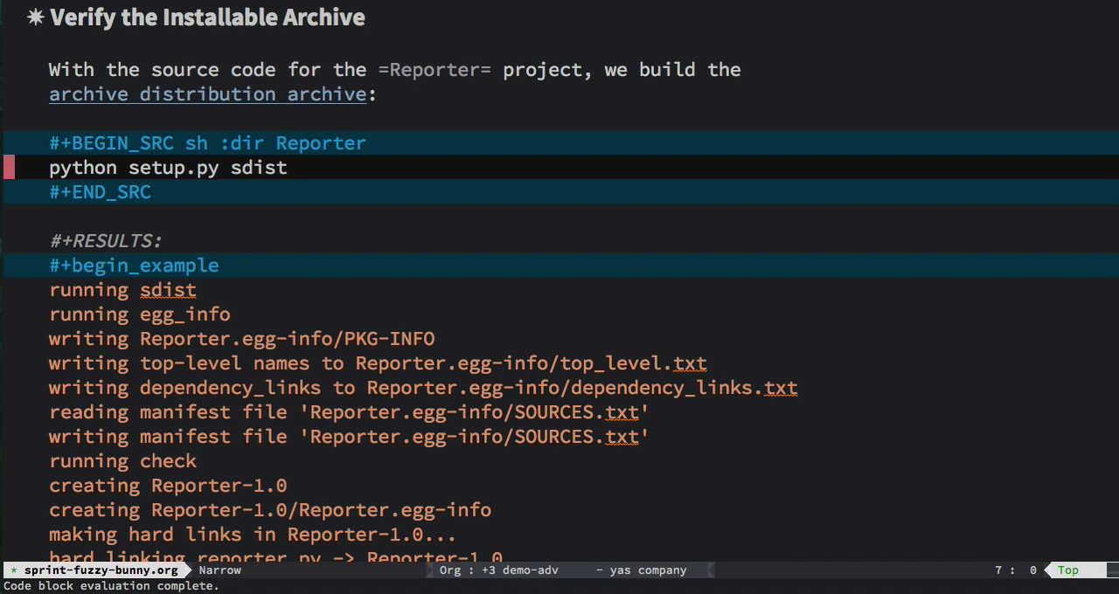
{"action": "scroll", "scroll_direction": "down", "scroll_amount": 3}
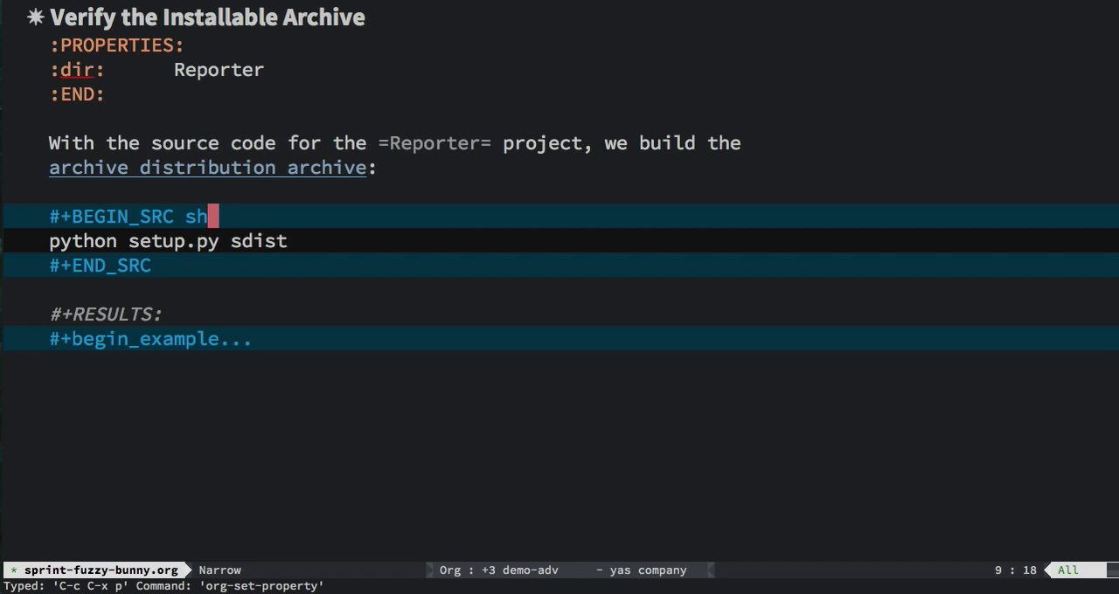
Step: Begin a note that the archive's name is oddly missing from the sdist output
{"action": "type", "text": "Odd that the name of the archive isn't actually displayed in"}
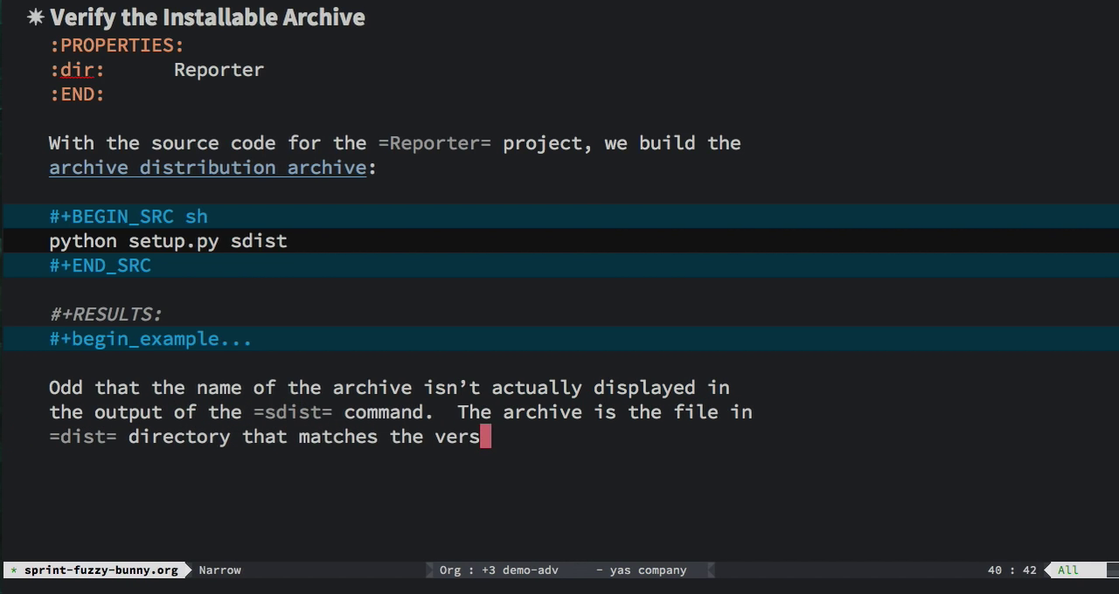
Step: Finish the setup.py note, evaluate the ls dist block to show Reporter-1.0.tar.gz, and introduce the archive contents
{"action": "type", "text": "ion we specified in the =setup.py= file."}
{"action": "type", "text": "ls dist"}
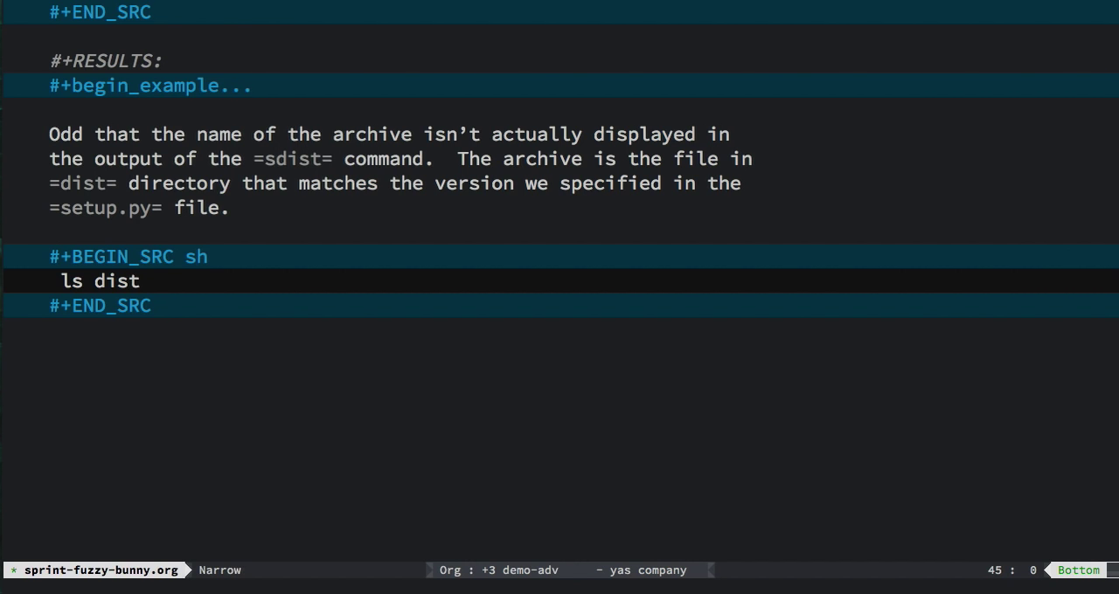
{"action": "key", "text": "C-c C-c"}
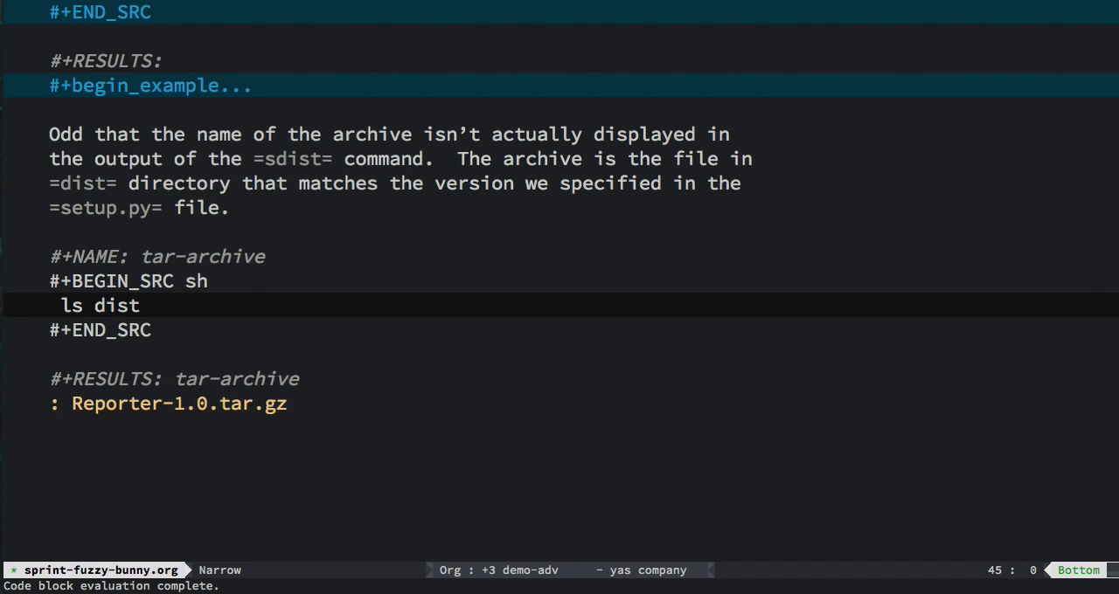
{"action": "type", "text": "The archive contains the following files:"}
{"action": "type", "text": "tar"}
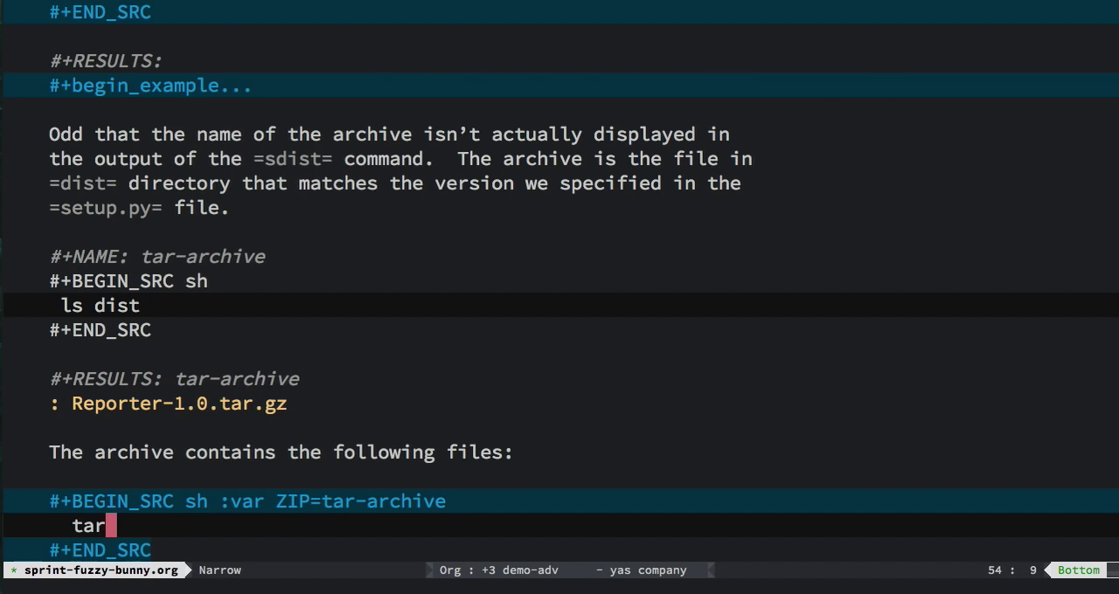
Step: Complete the contents block with tar -tzf dist/$ZIP and evaluate it into a Reporter-1.0 file table
{"action": "type", "text": "-tzf dist/$ZIP"}
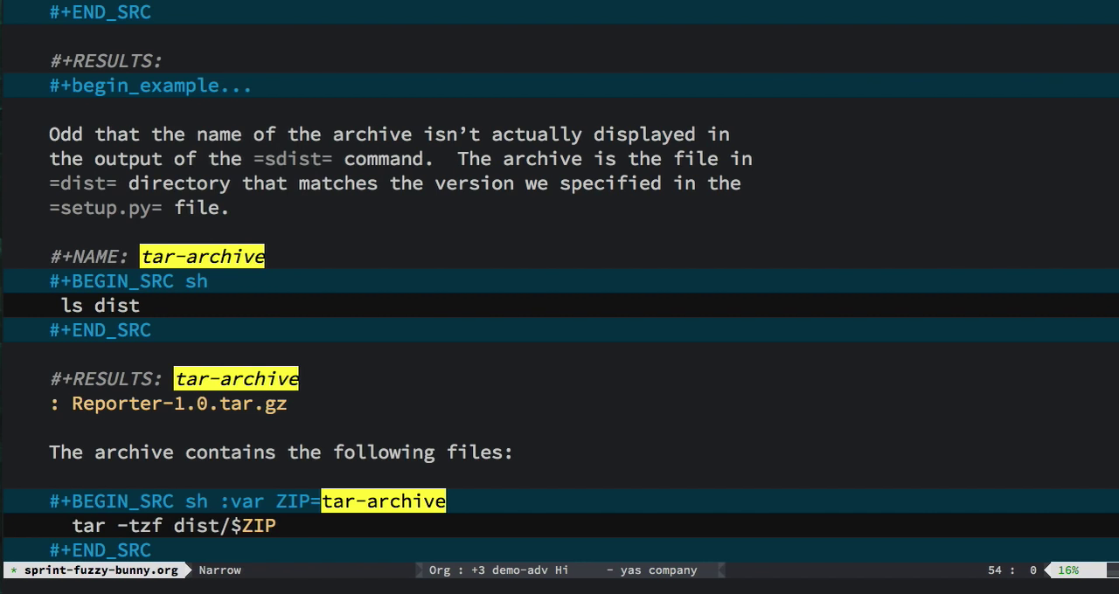
{"action": "scroll", "scroll_direction": "down", "scroll_amount": 3}
{"action": "type", "text": " :results table"}
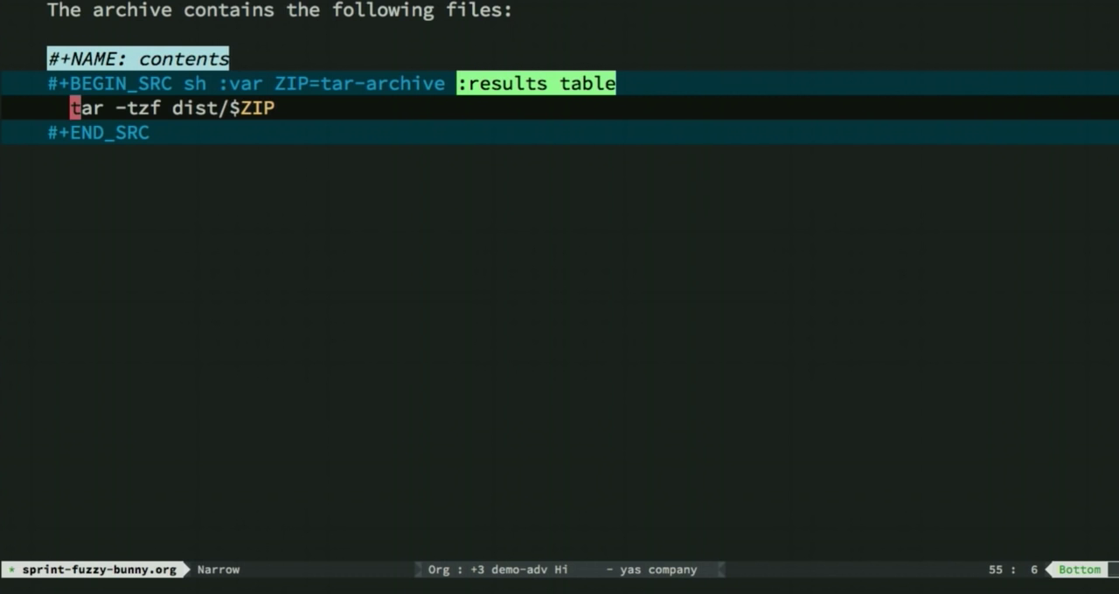
{"action": "key", "text": "C-c C-c"}
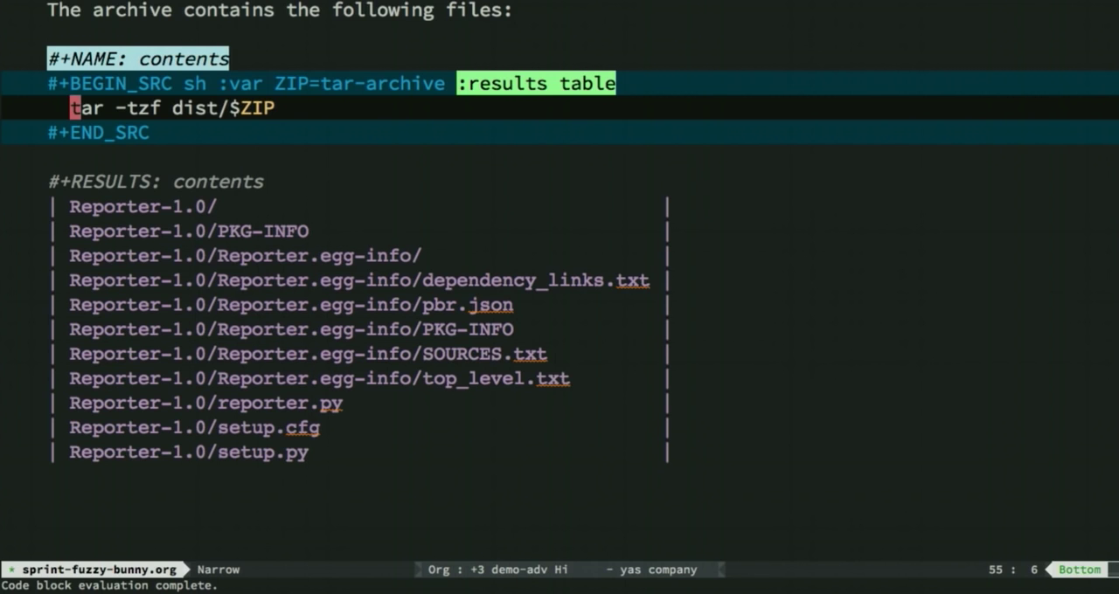
Step: Start a sentence below the file table about the contents of the generated archive
{"action": "type", "text": "The contents of the generate"}
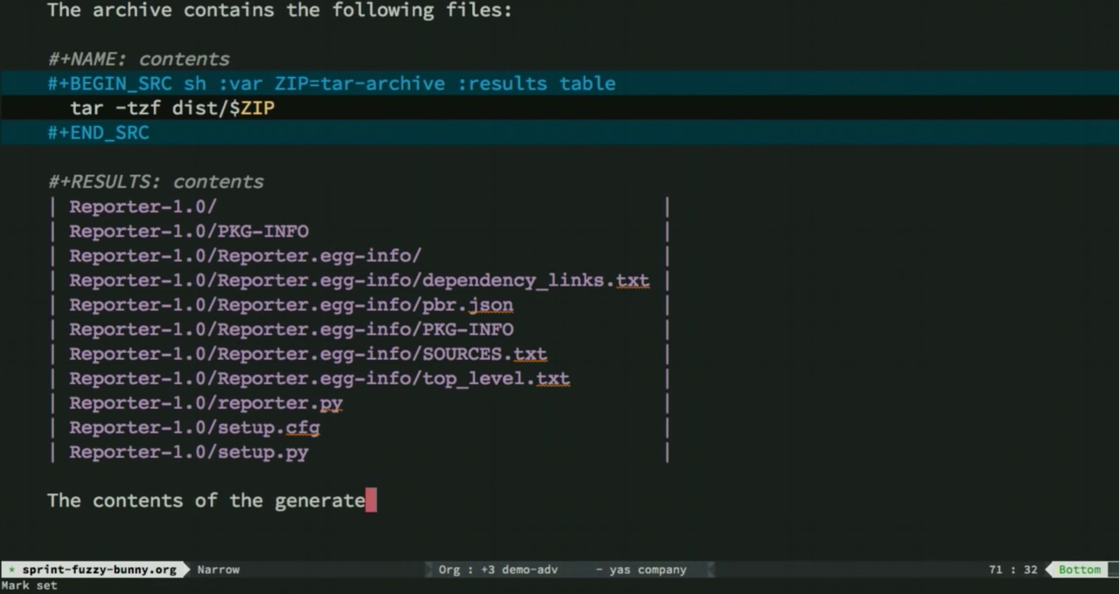
Step: Write the PKG-INFO paragraph on missing setup.py fields and add the tar -xOzf dist/$ZIP $CFG block
{"action": "type", "text": "d, =PKG-INFO=, show that we are missing some"}
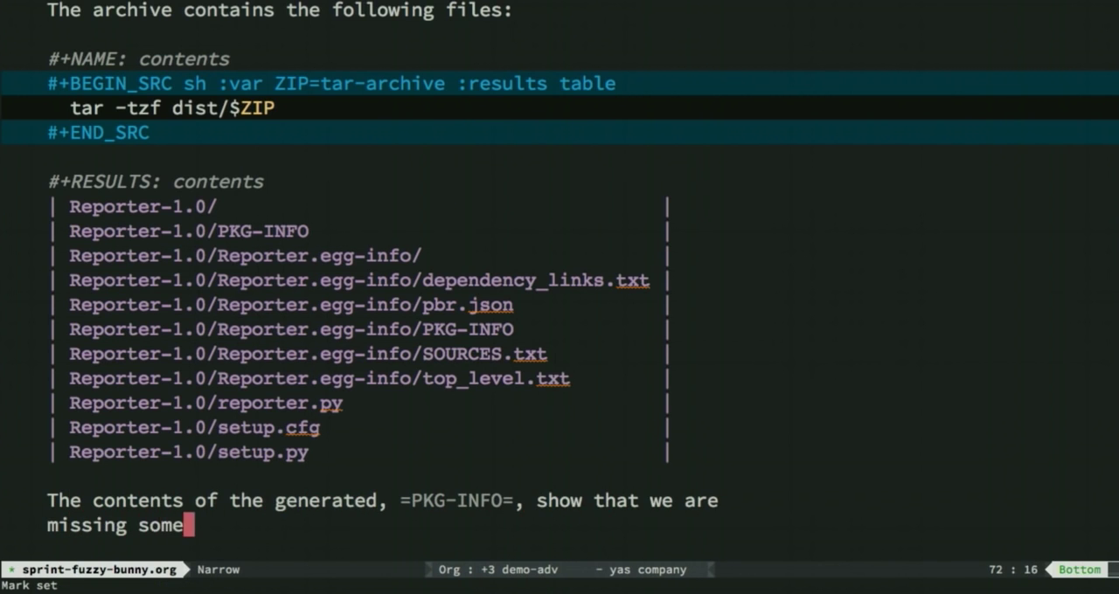
{"action": "type", "text": "fields in our =setup.py= that we will want to describe:"}
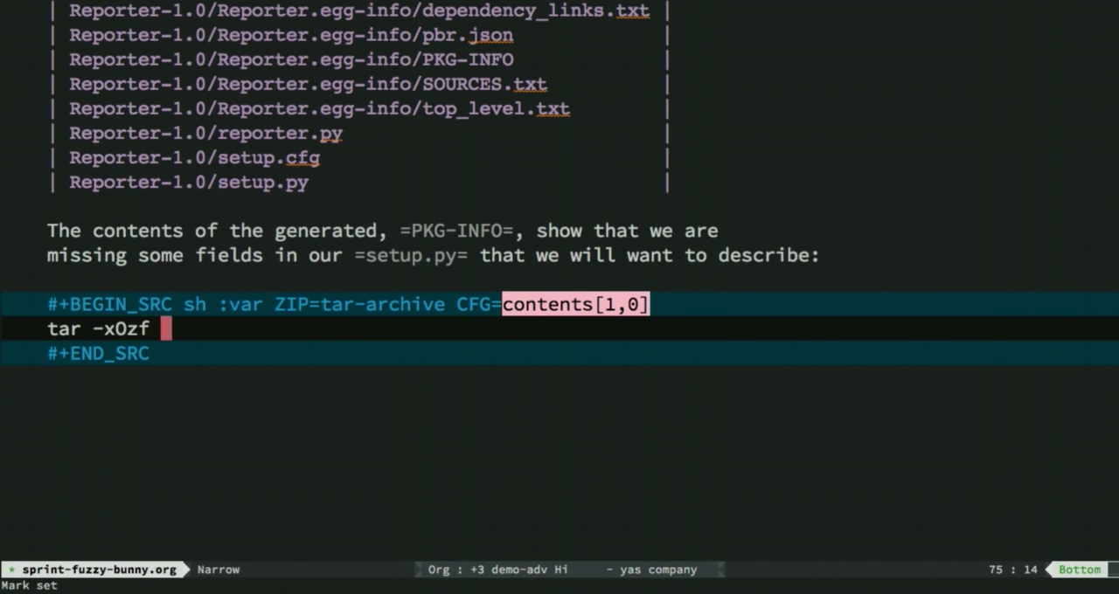
{"action": "type", "text": "dist/$ZIP $CFG"}
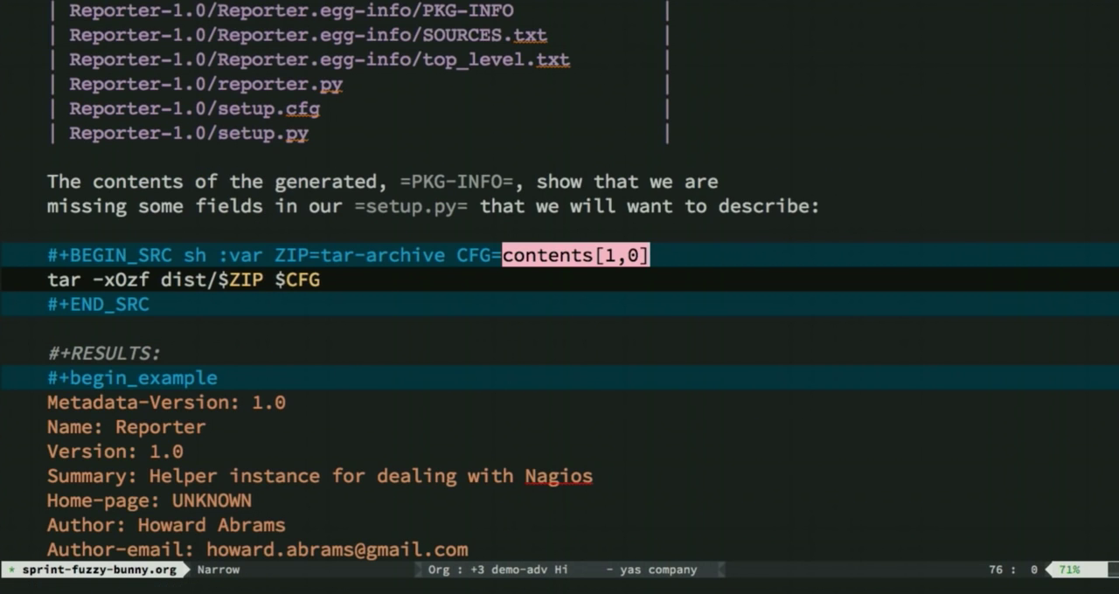
{"action": "scroll", "scroll_direction": "down", "scroll_amount": 3}
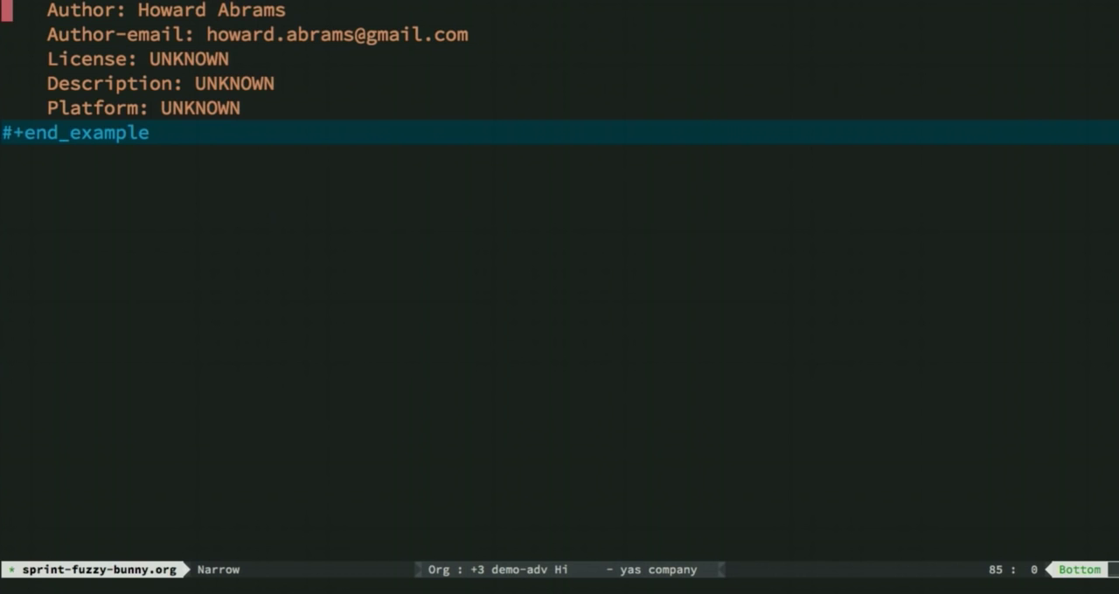
Step: Scroll to the empty Install Python Server slide heading
{"action": "scroll", "scroll_direction": "up", "scroll_amount": 3}
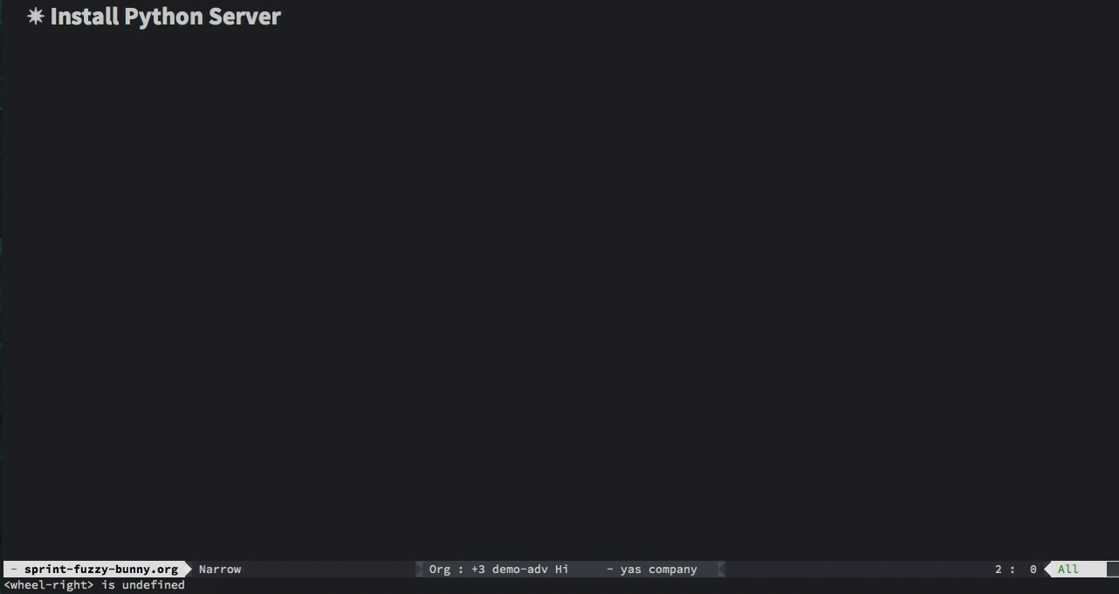
Step: Write the deployment-server notes and set a dir property pointing at the remote server
{"action": "type", "text": "Need to make sure that the correct version of Python is installed"}
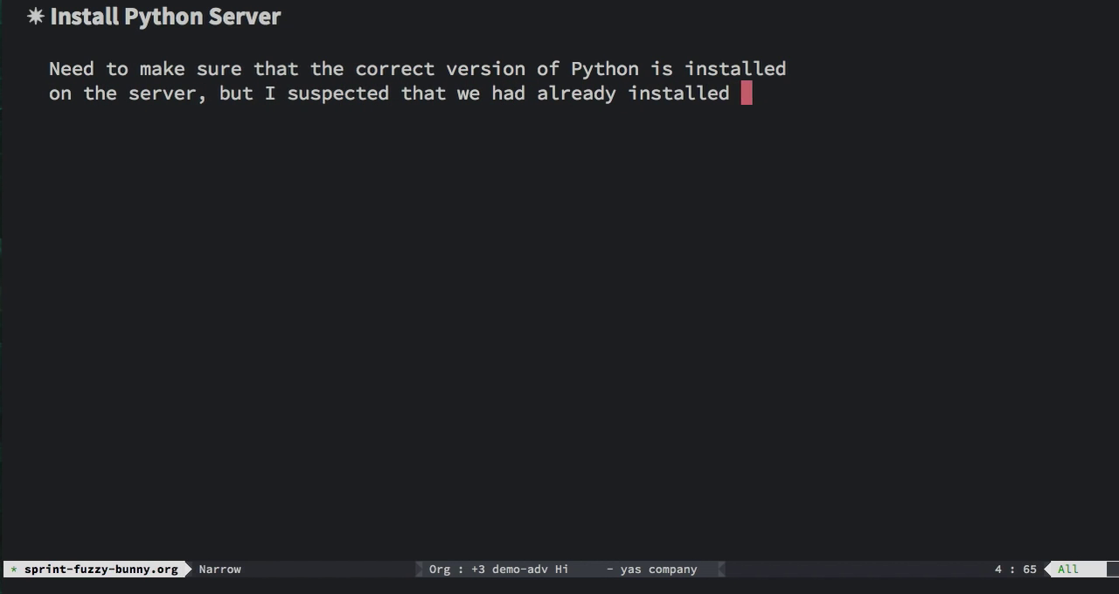
{"action": "type", "text": "it."}
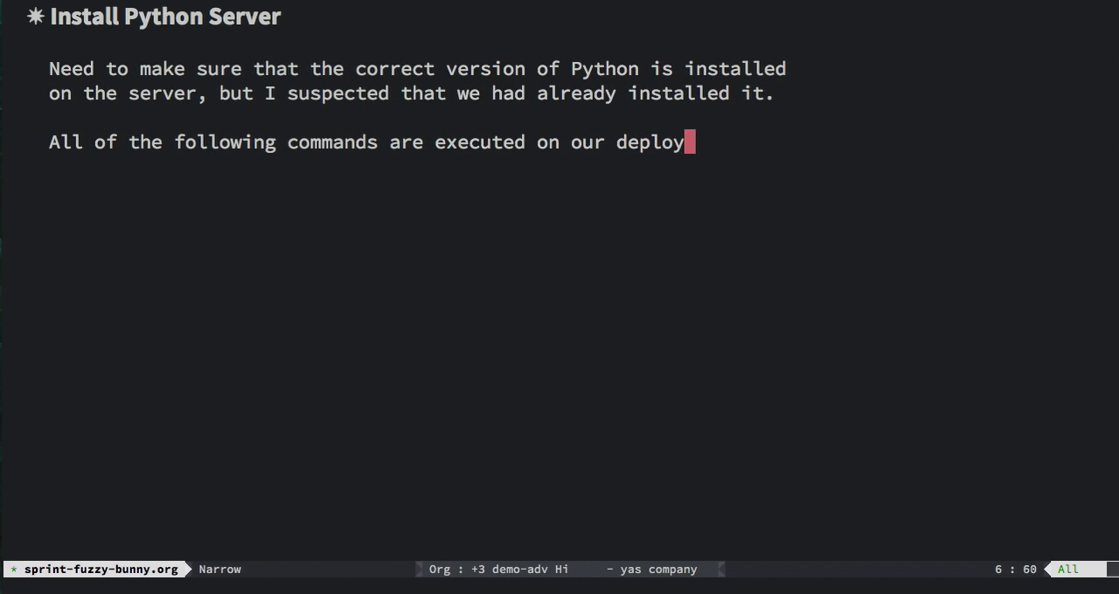
{"action": "key", "text": "C-c C-x p"}
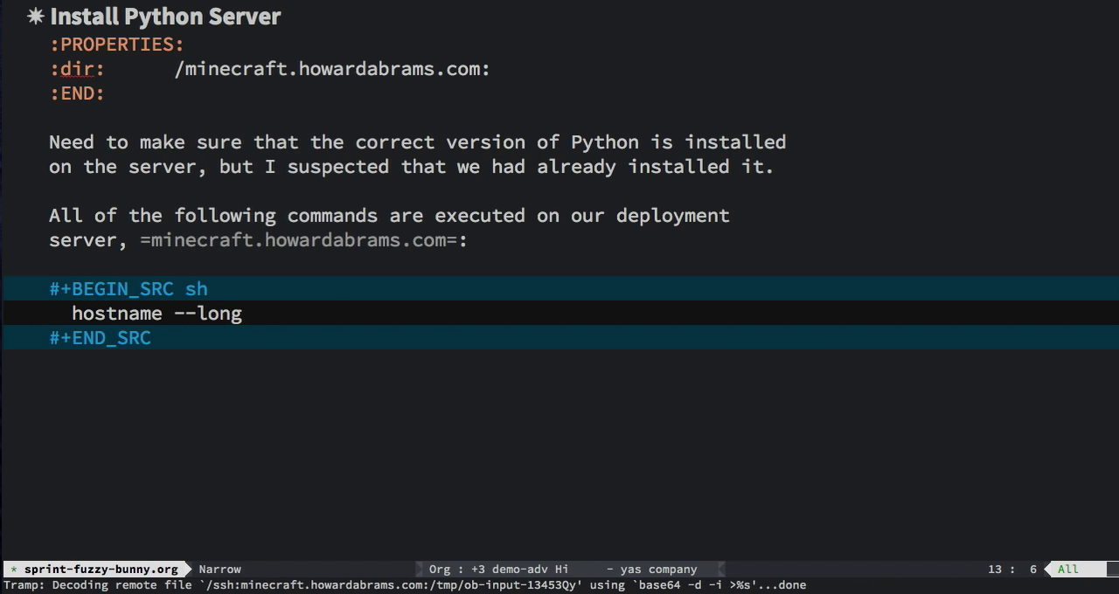
Step: Run the hostname block via TRAMP returning minecraft, note the missing FQDN, and introduce the installed-packages list
{"action": "key", "text": "C-c C-c"}
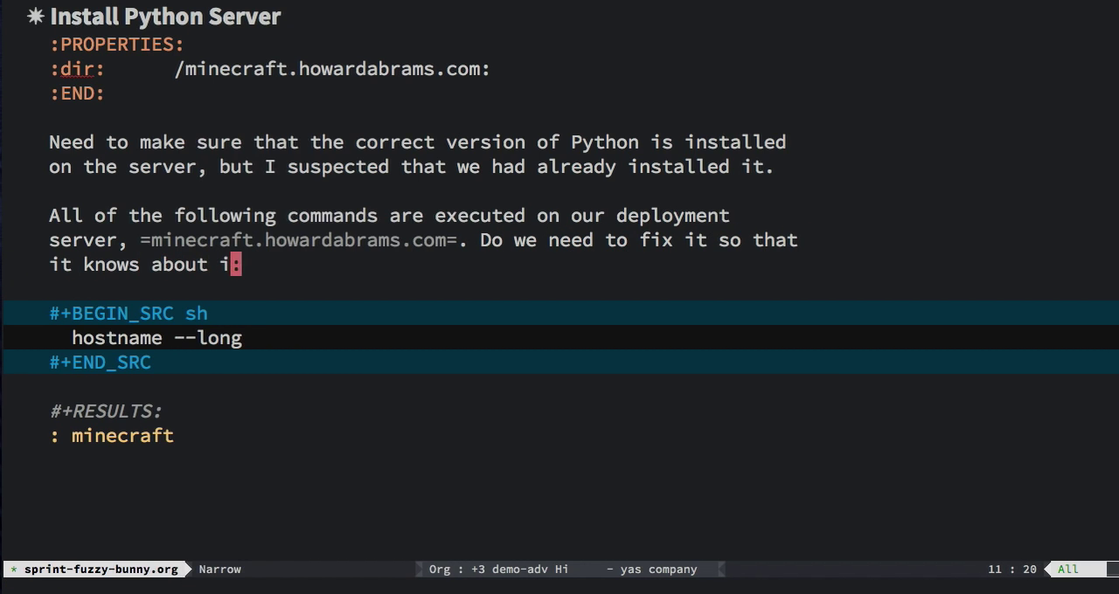
{"action": "type", "text": "ts FQDN? I only get the hostname when I run"}
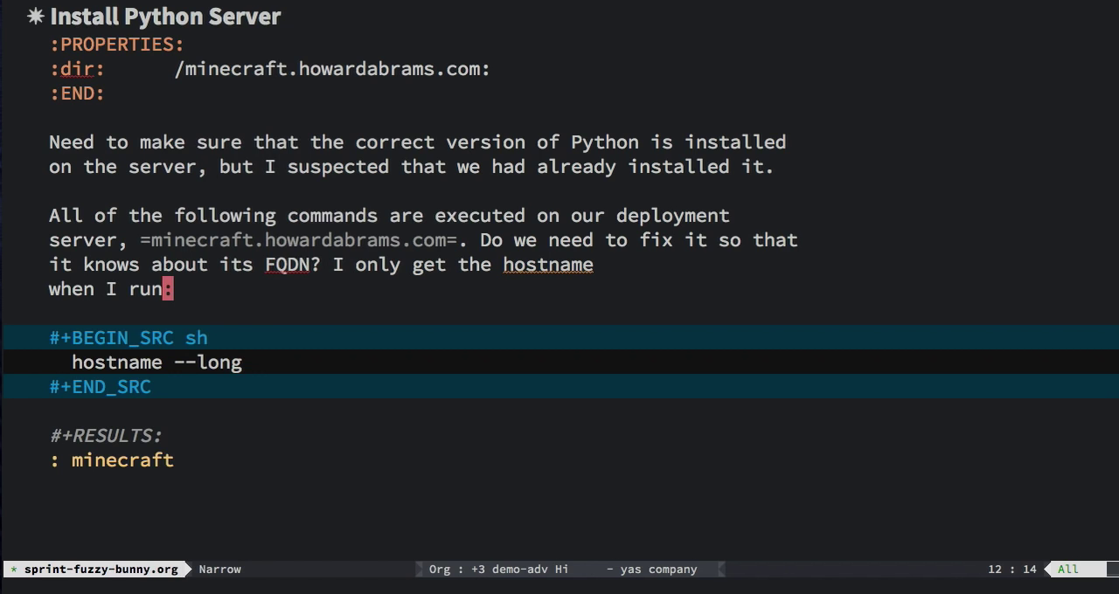
{"action": "type", "text": "Here is the list of currently installed, python-related package"}
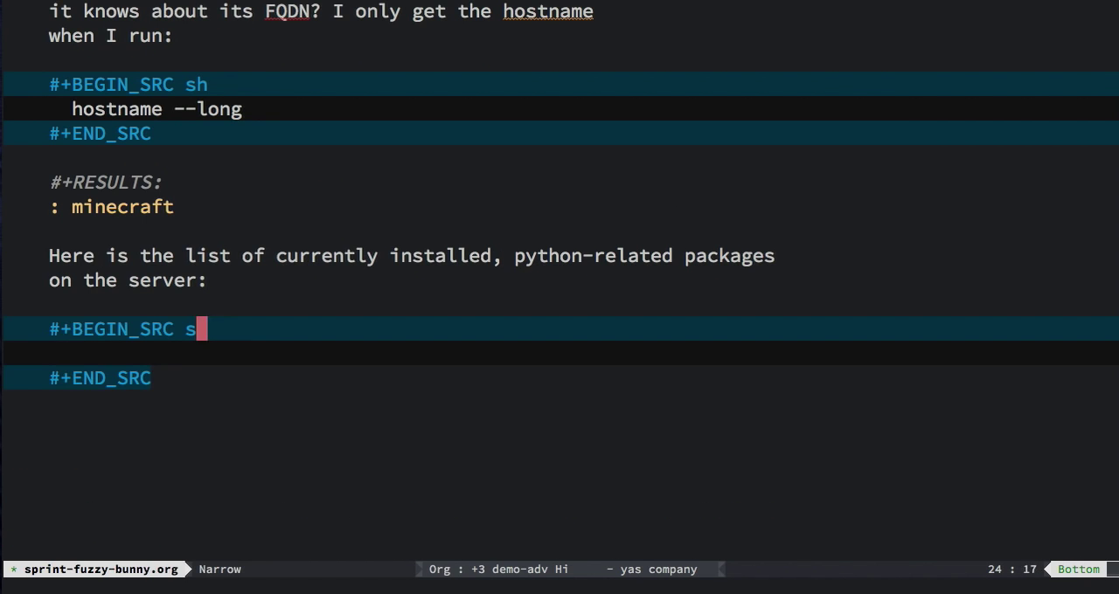
Step: Enter the sudo dpkg --get-selections | grep -v deinstall | egrep -i '^python\b' command in the block
{"action": "type", "text": "sudo dpkg --get-selections | grep -v deinstall | egrep -i '^pytho"}
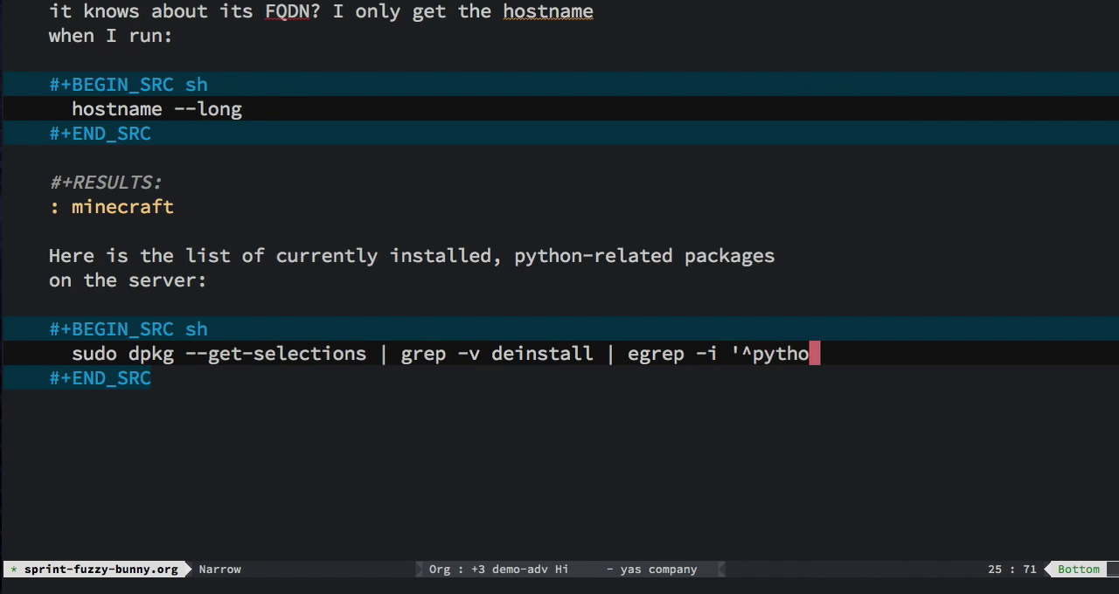
{"action": "type", "text": "n\\b'"}
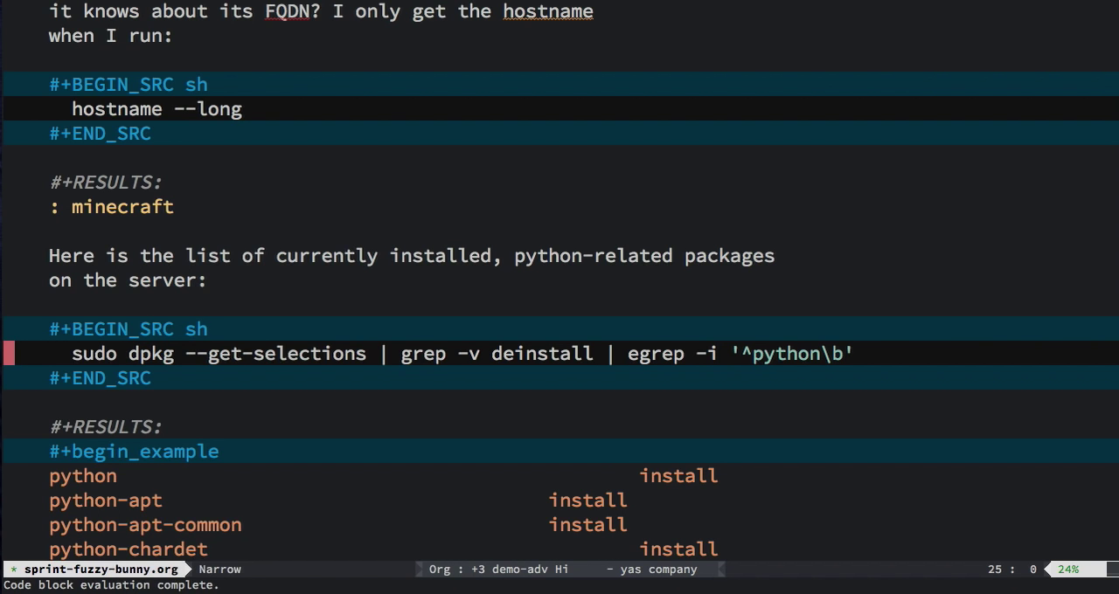
Step: Review the python package results and start a :results header argument on the block
{"action": "scroll", "scroll_direction": "down", "scroll_amount": 3}
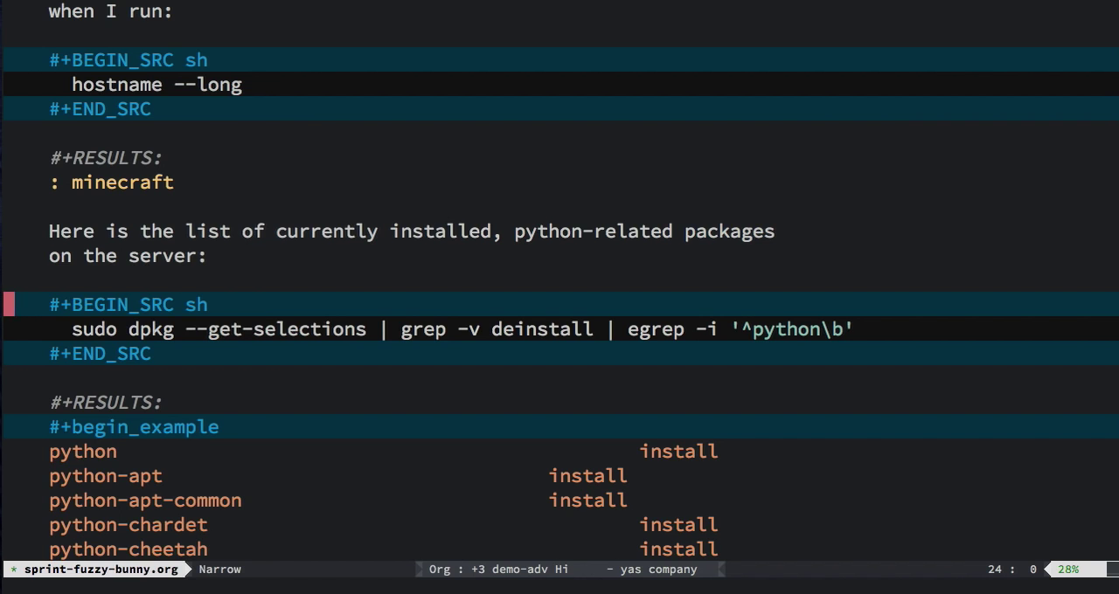
{"action": "scroll", "scroll_direction": "down", "scroll_amount": 3}
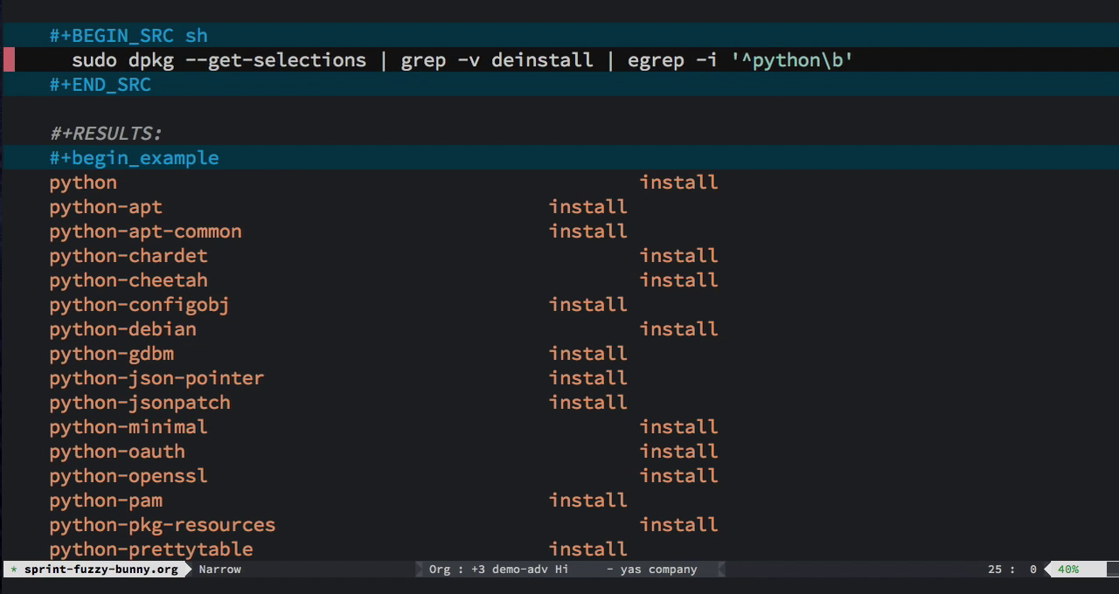
{"action": "type", "text": ":results value list"}
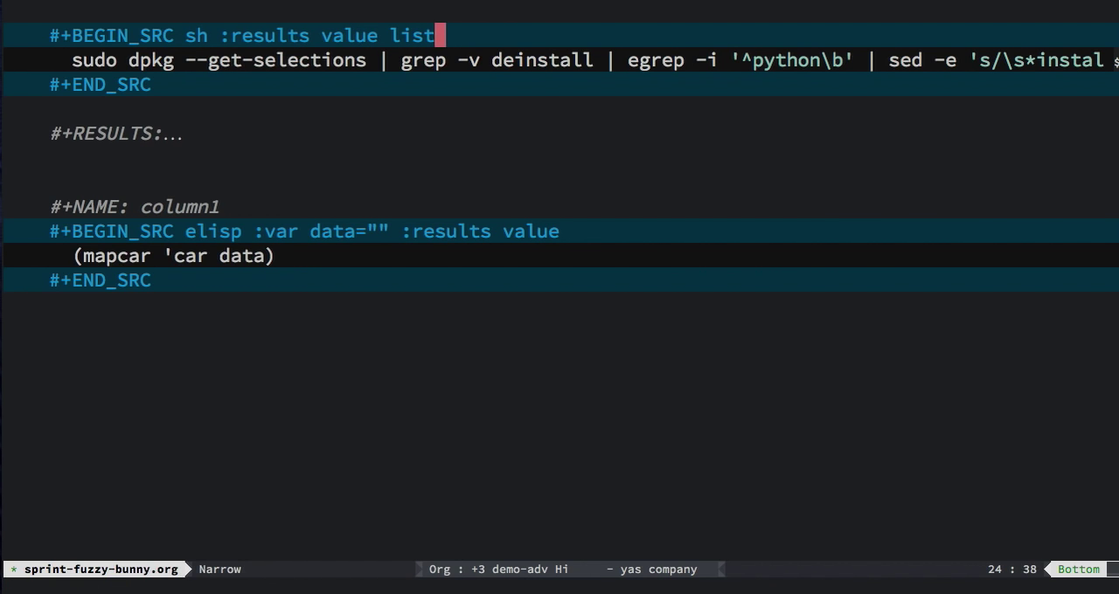
Step: Add ':post column1(data=*this*)' so the results pass through the column1 elisp block
{"action": "type", "text": ":post column1(data=*this*)"}
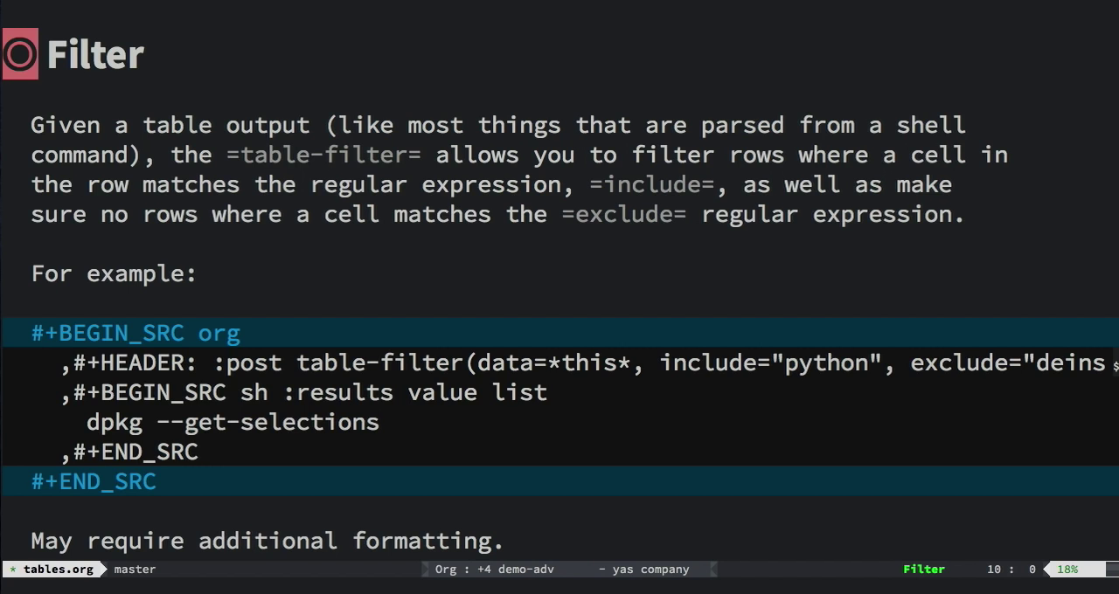
Step: Scroll through the table-filter elisp block under the Filter heading
{"action": "scroll", "scroll_direction": "down", "scroll_amount": 3}
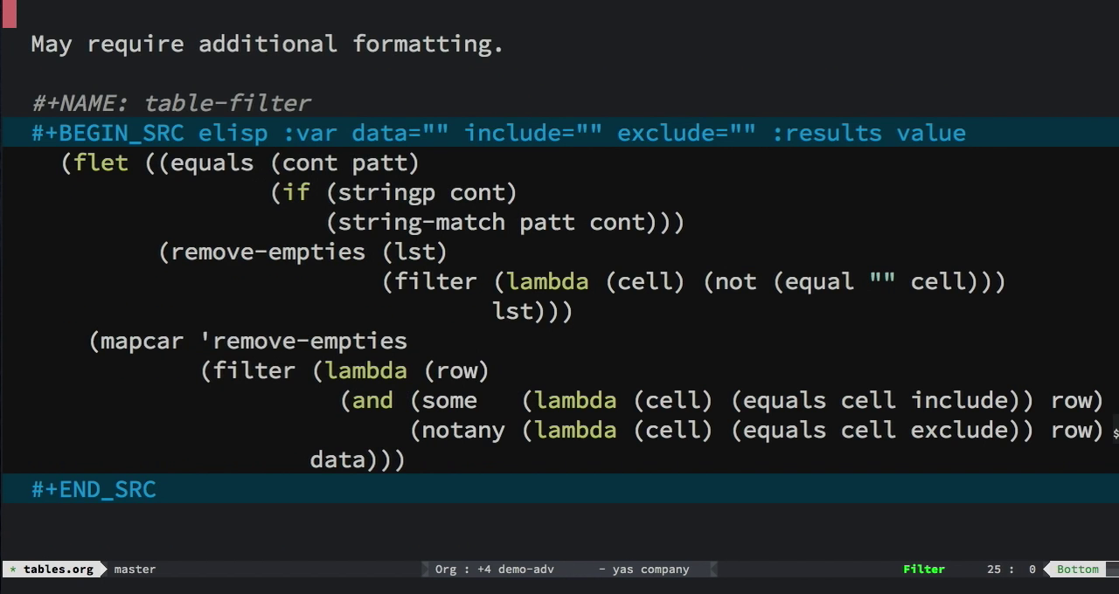
{"action": "scroll", "scroll_direction": "down", "scroll_amount": 3}
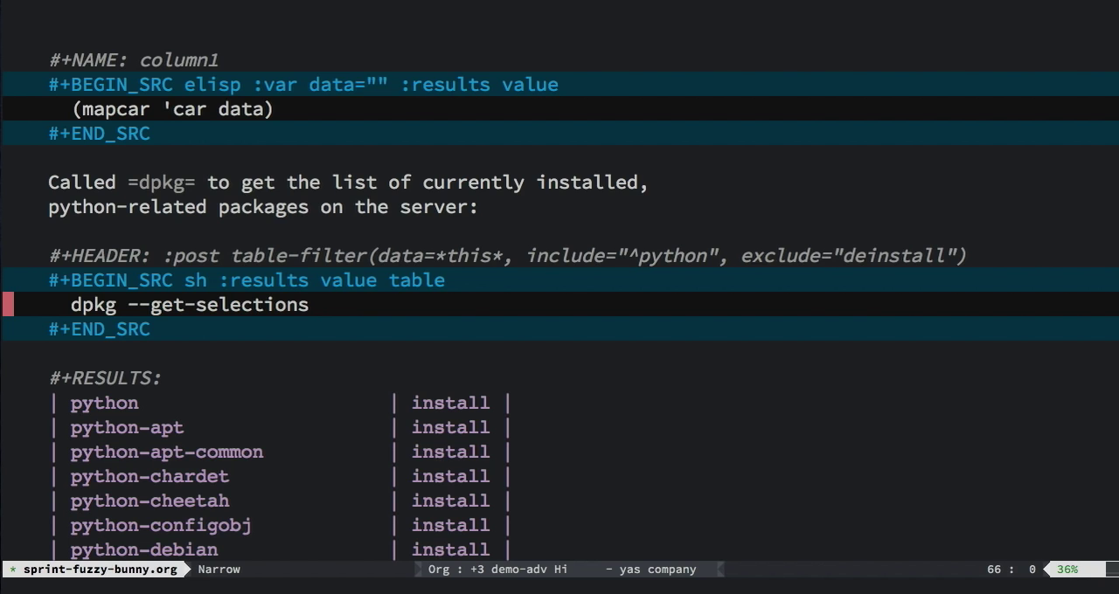
Step: Begin the post-processing header call 'column1(data=' for the dpkg block
{"action": "type", "text": "column1(data="}
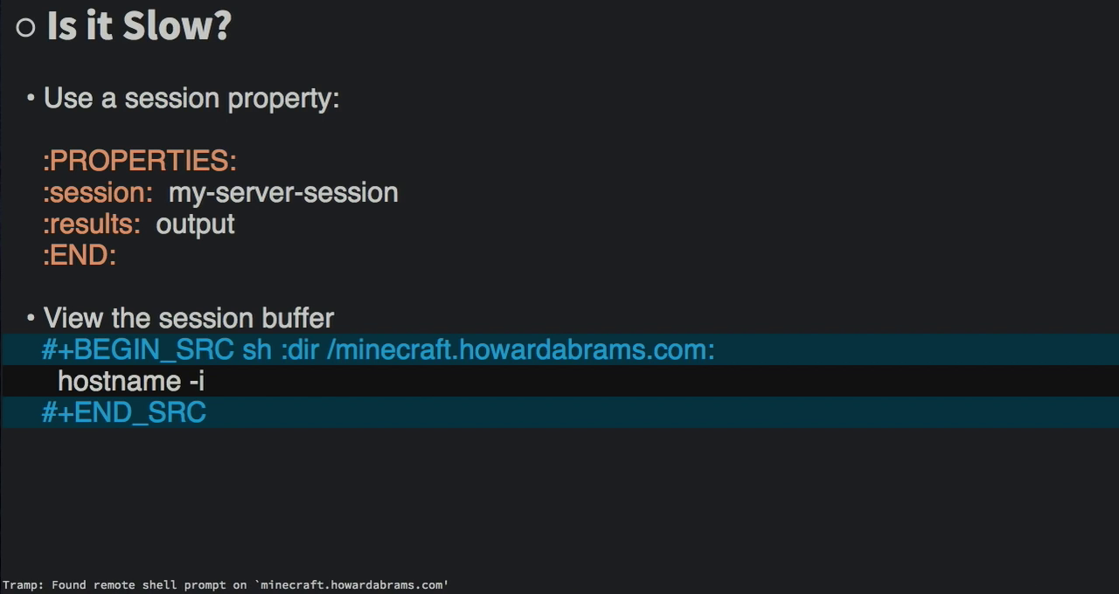
Step: Execute the hostname -i sh block remotely on minecraft.howardabrams.com with C-c C-c
{"action": "key", "text": "C-c C-c"}
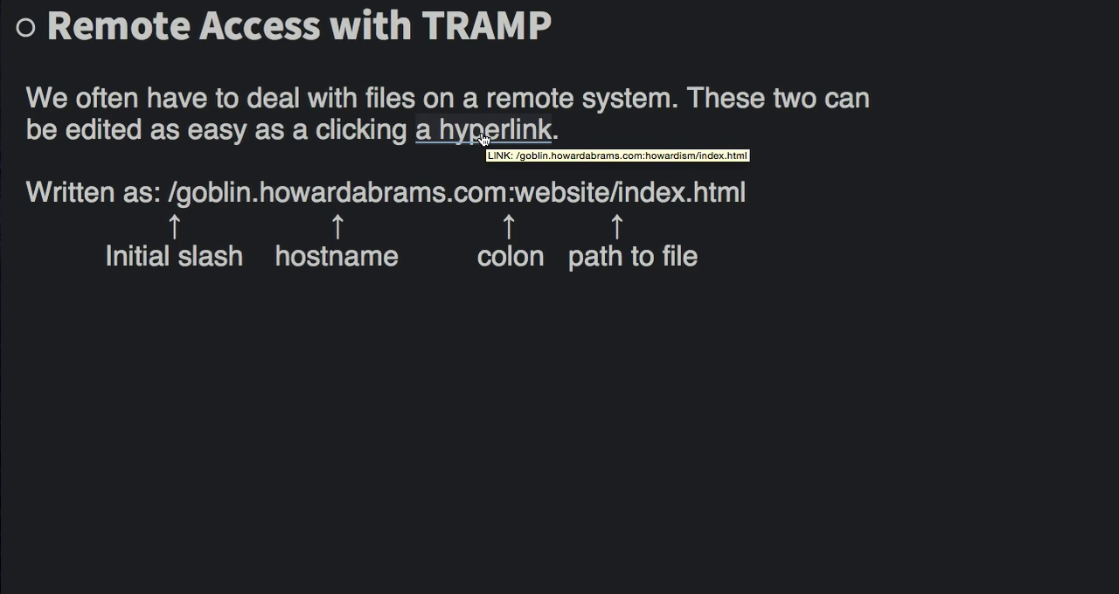
Step: Follow the hyperlink to /goblin.howardabrams.com:howardism/index.html
{"action": "left_click", "coordinate": [483, 130]}
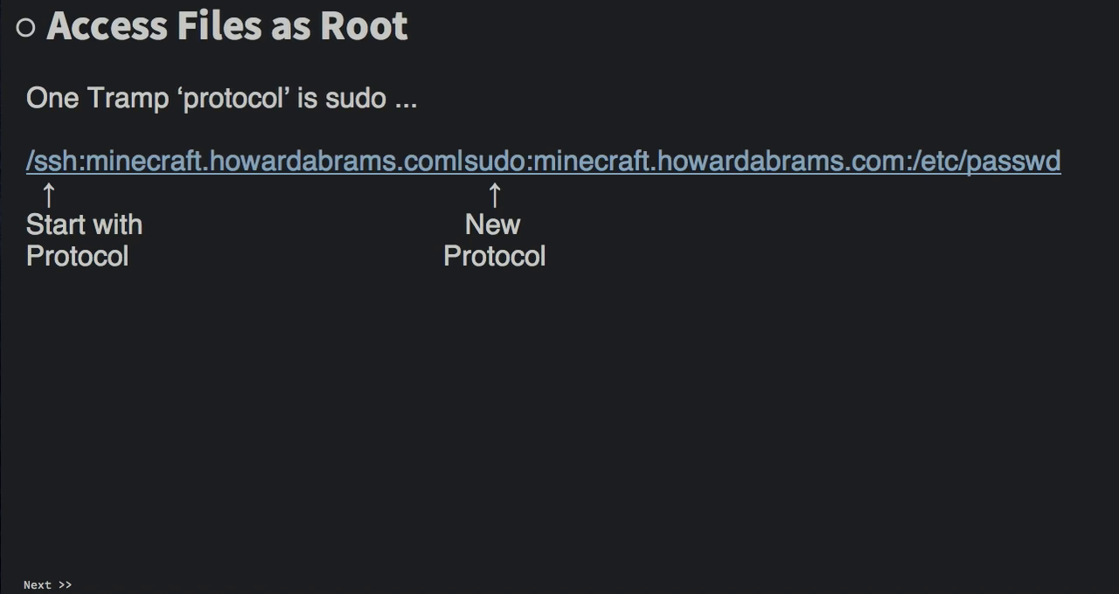
Step: Follow the chained ssh|sudo TRAMP link to /etc/passwd on the minecraft server as root
{"action": "left_click", "coordinate": [691, 160]}
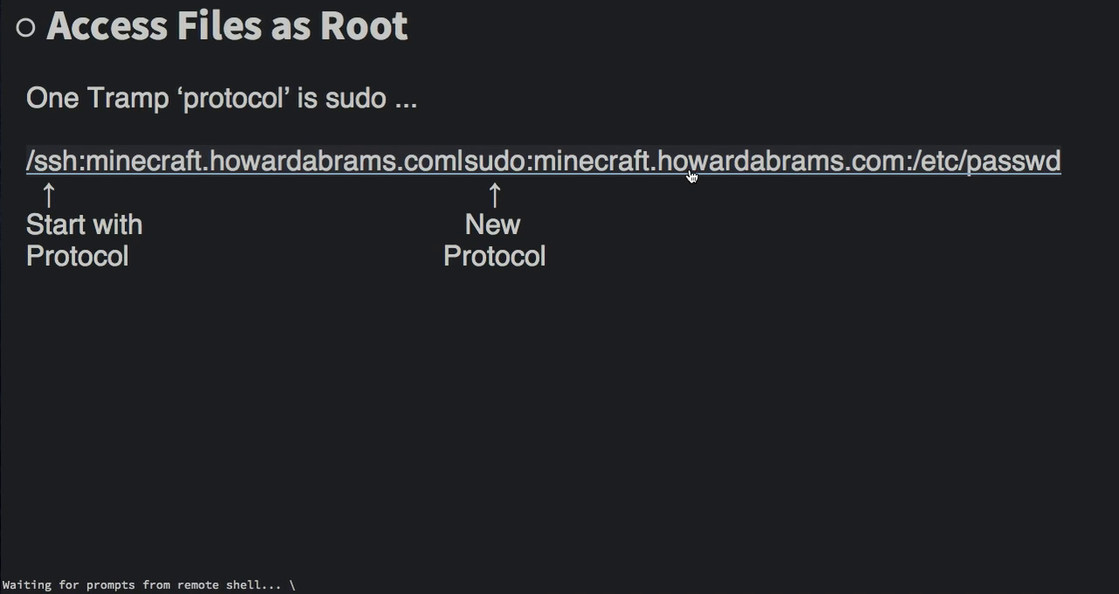